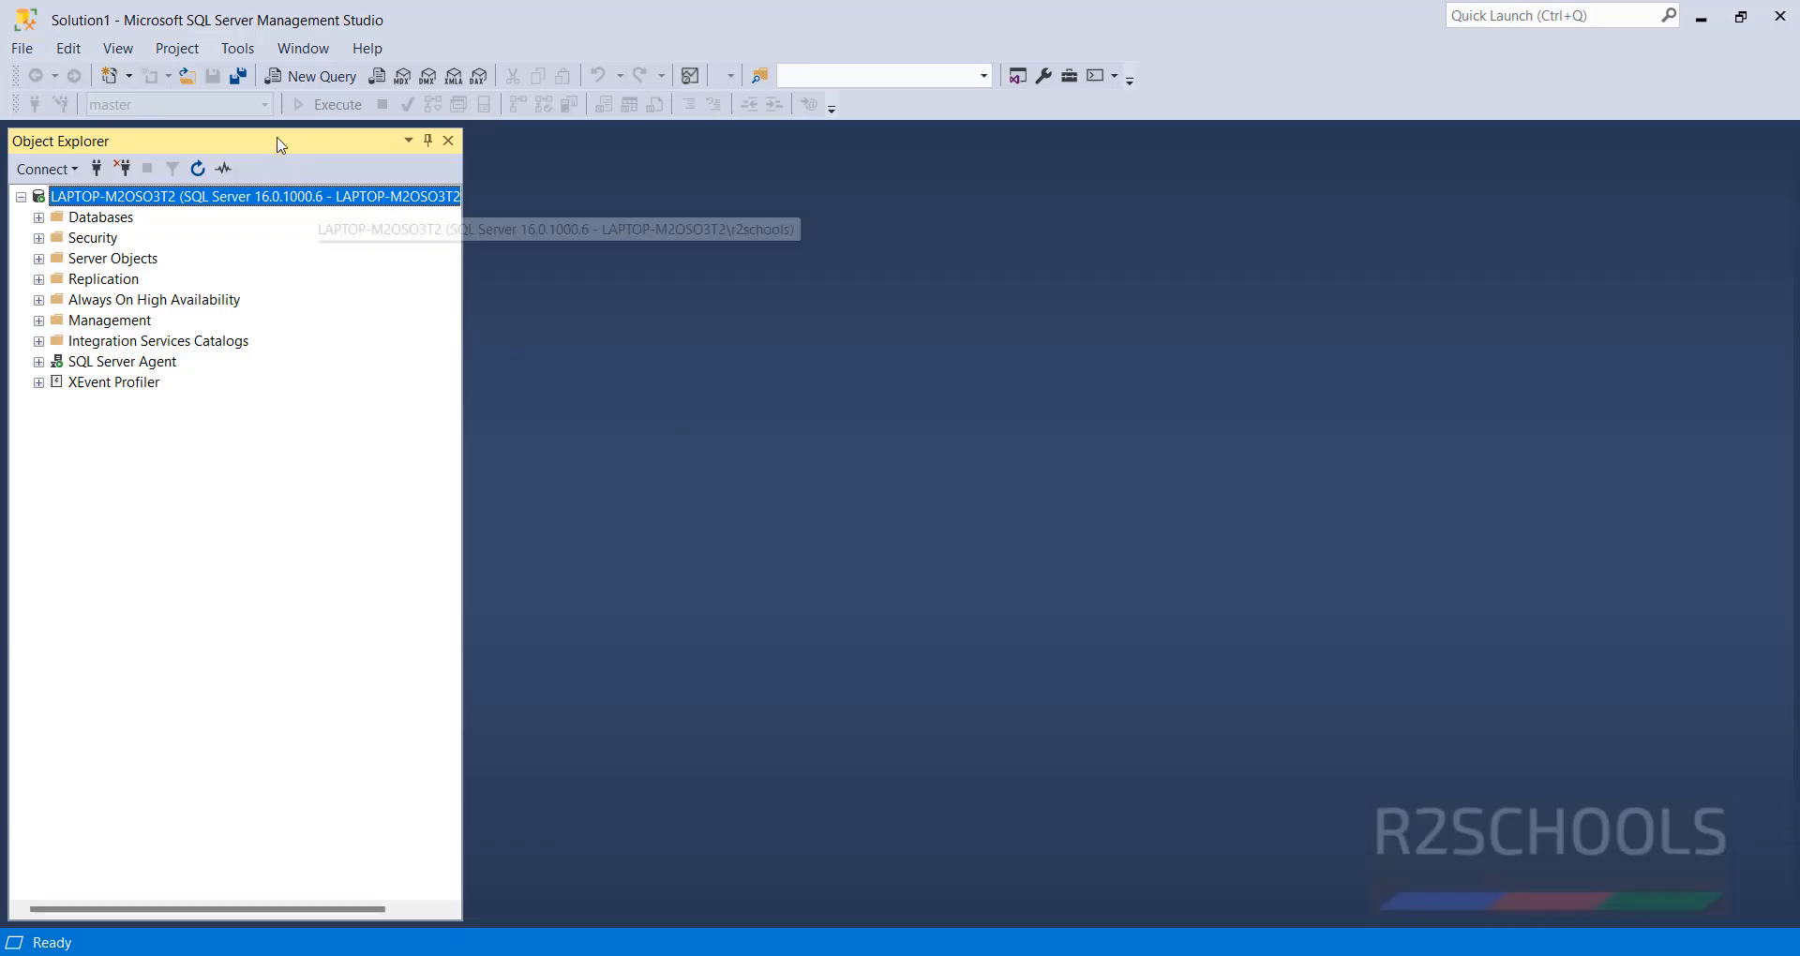
pyautogui.moveTo(365, 14)
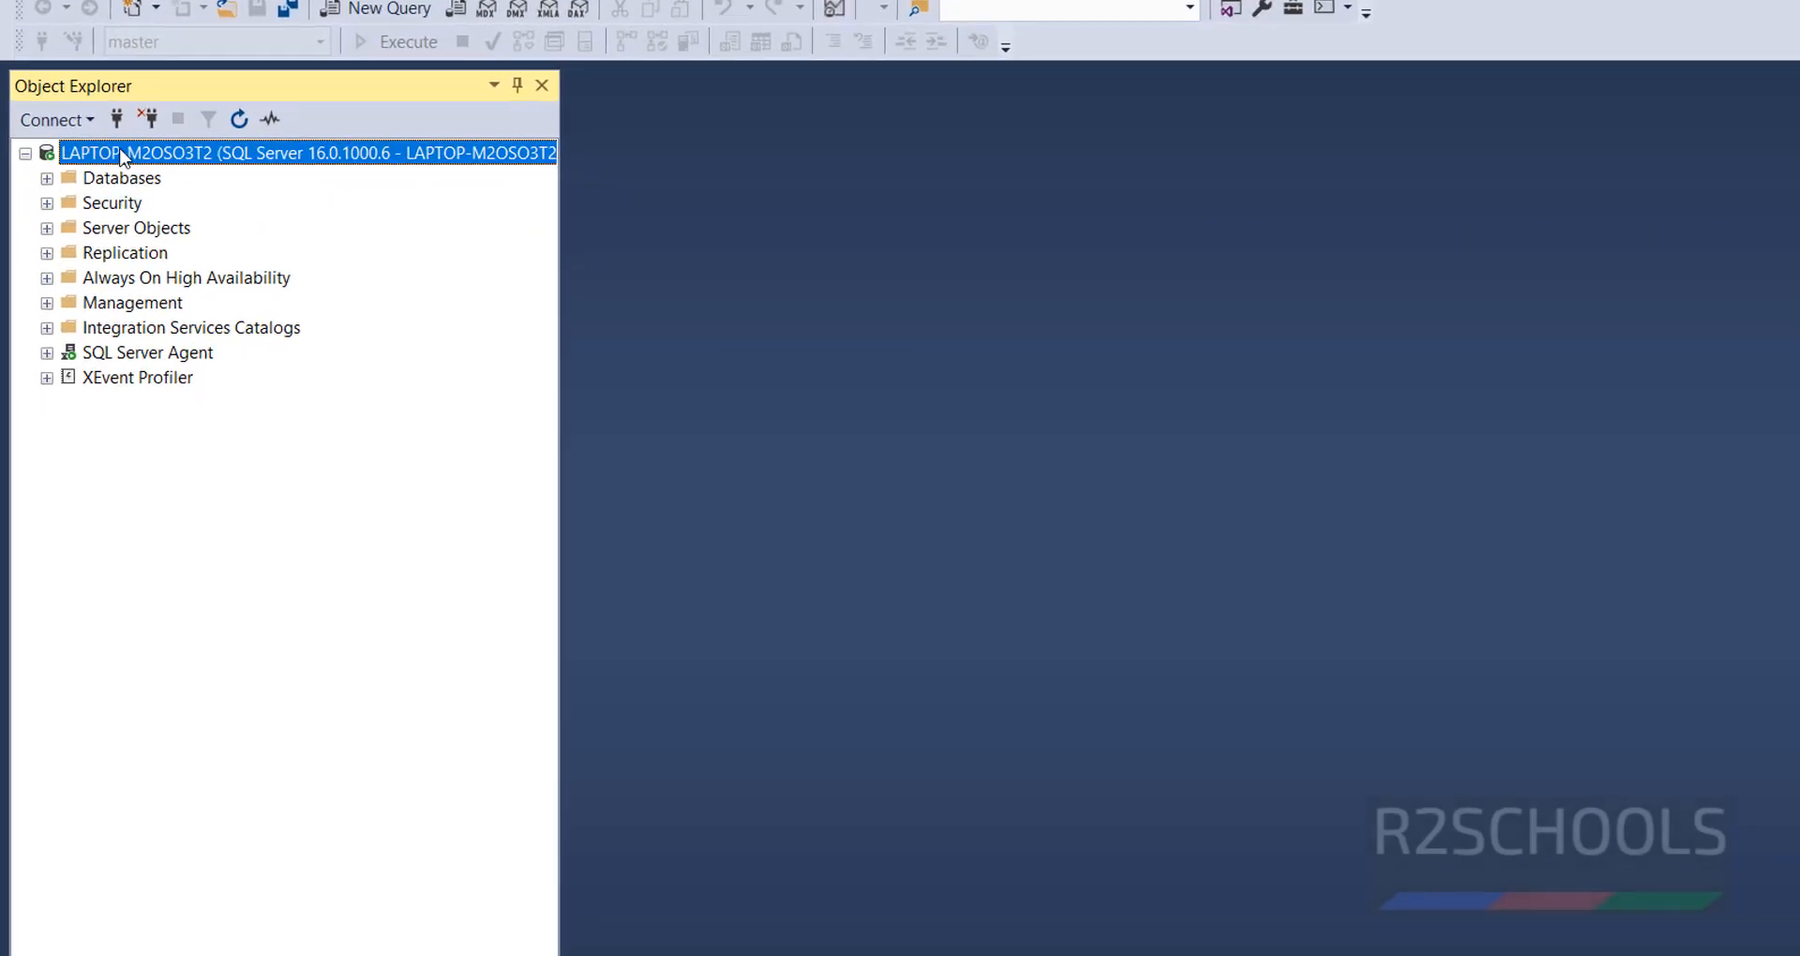
# - Expand Databases, r2schools and Tables in Object Explorer to list the tables
pyautogui.click(46, 178)
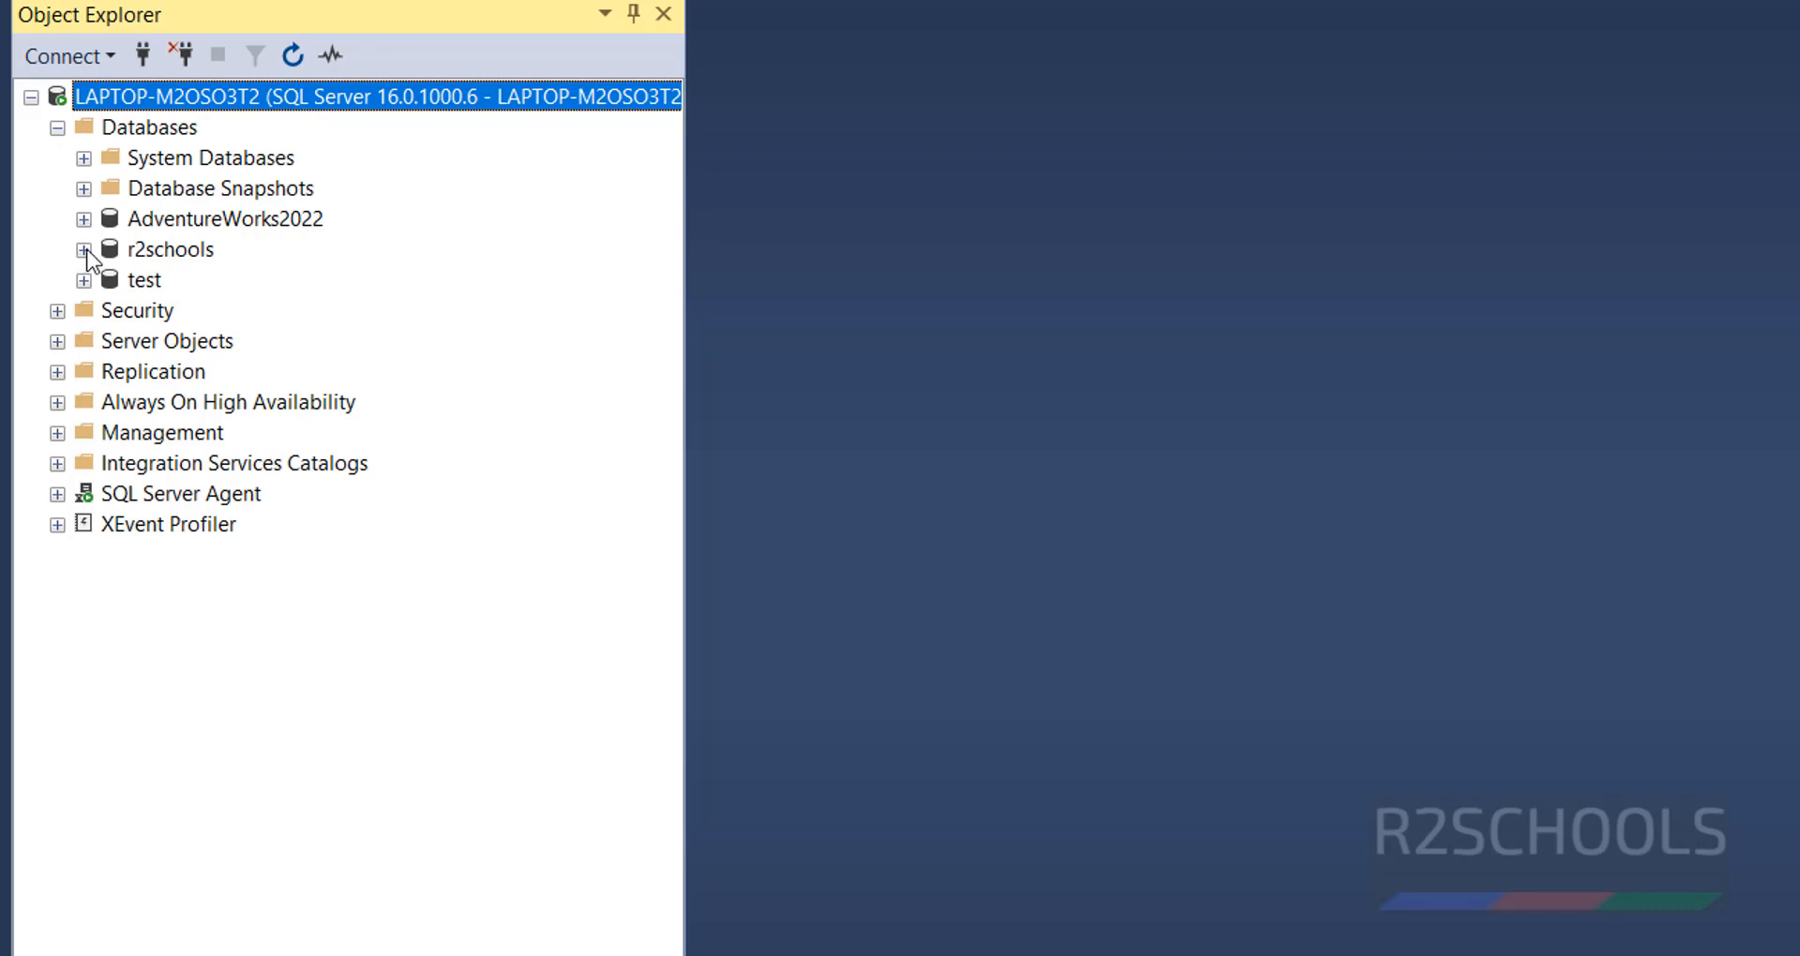
pyautogui.click(85, 249)
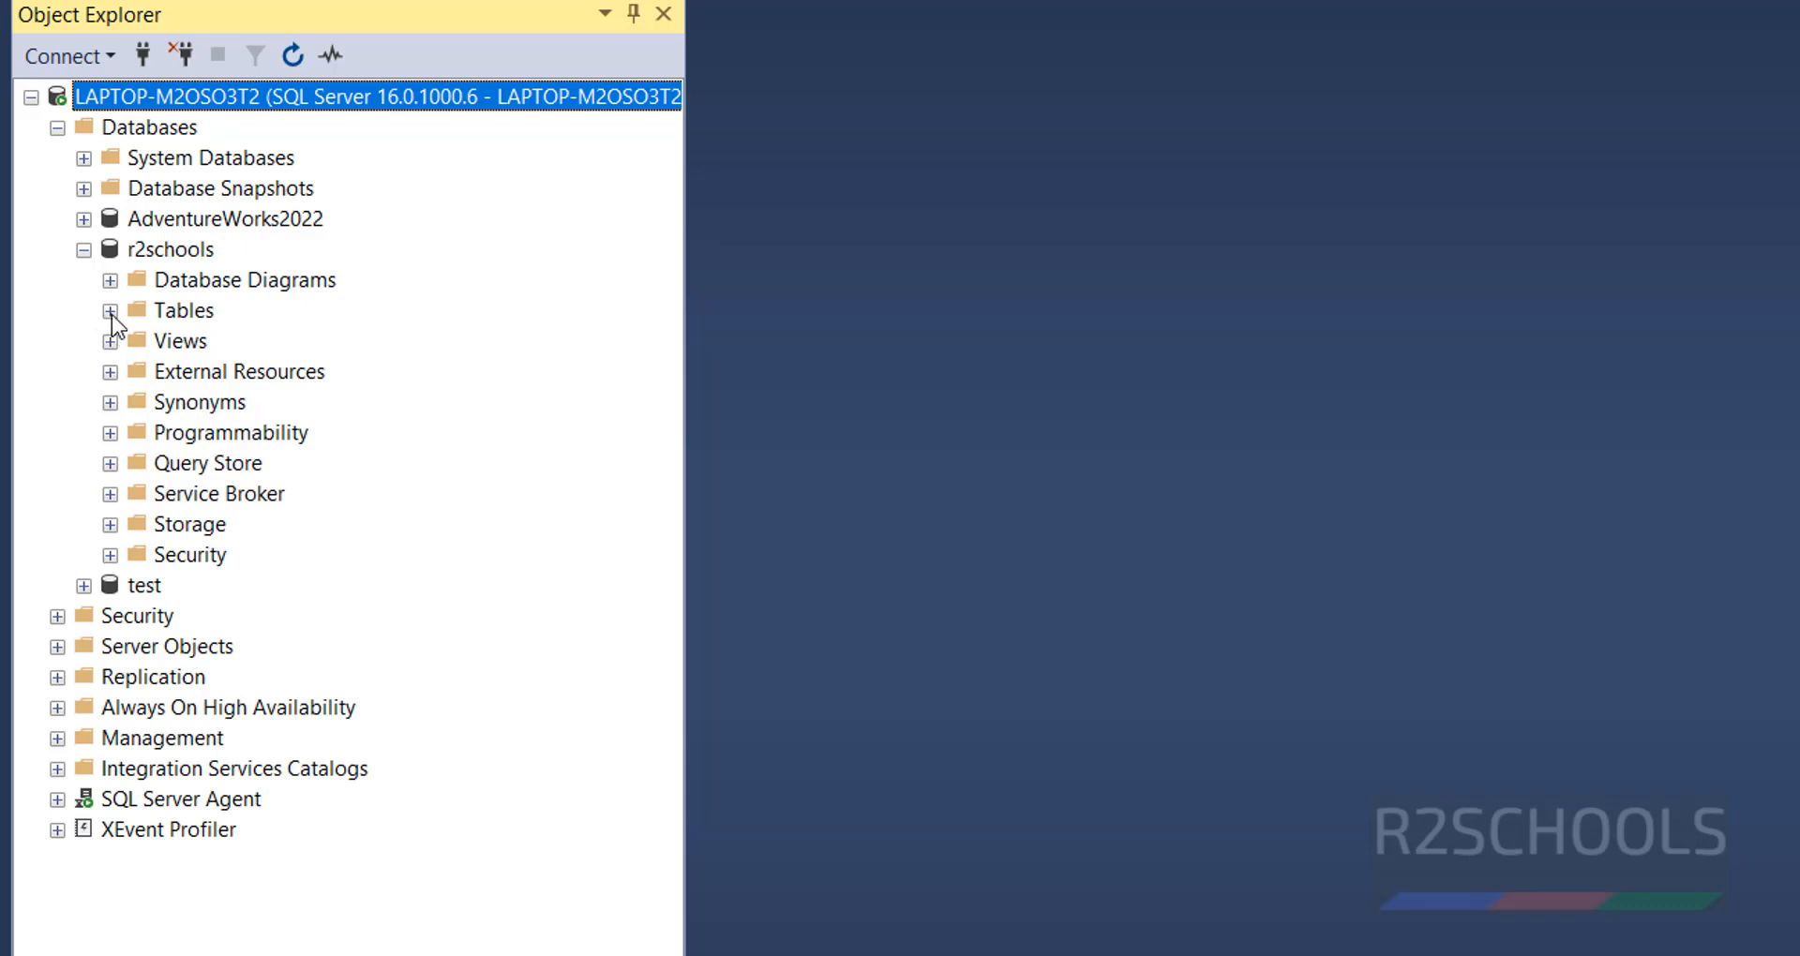
pyautogui.click(111, 311)
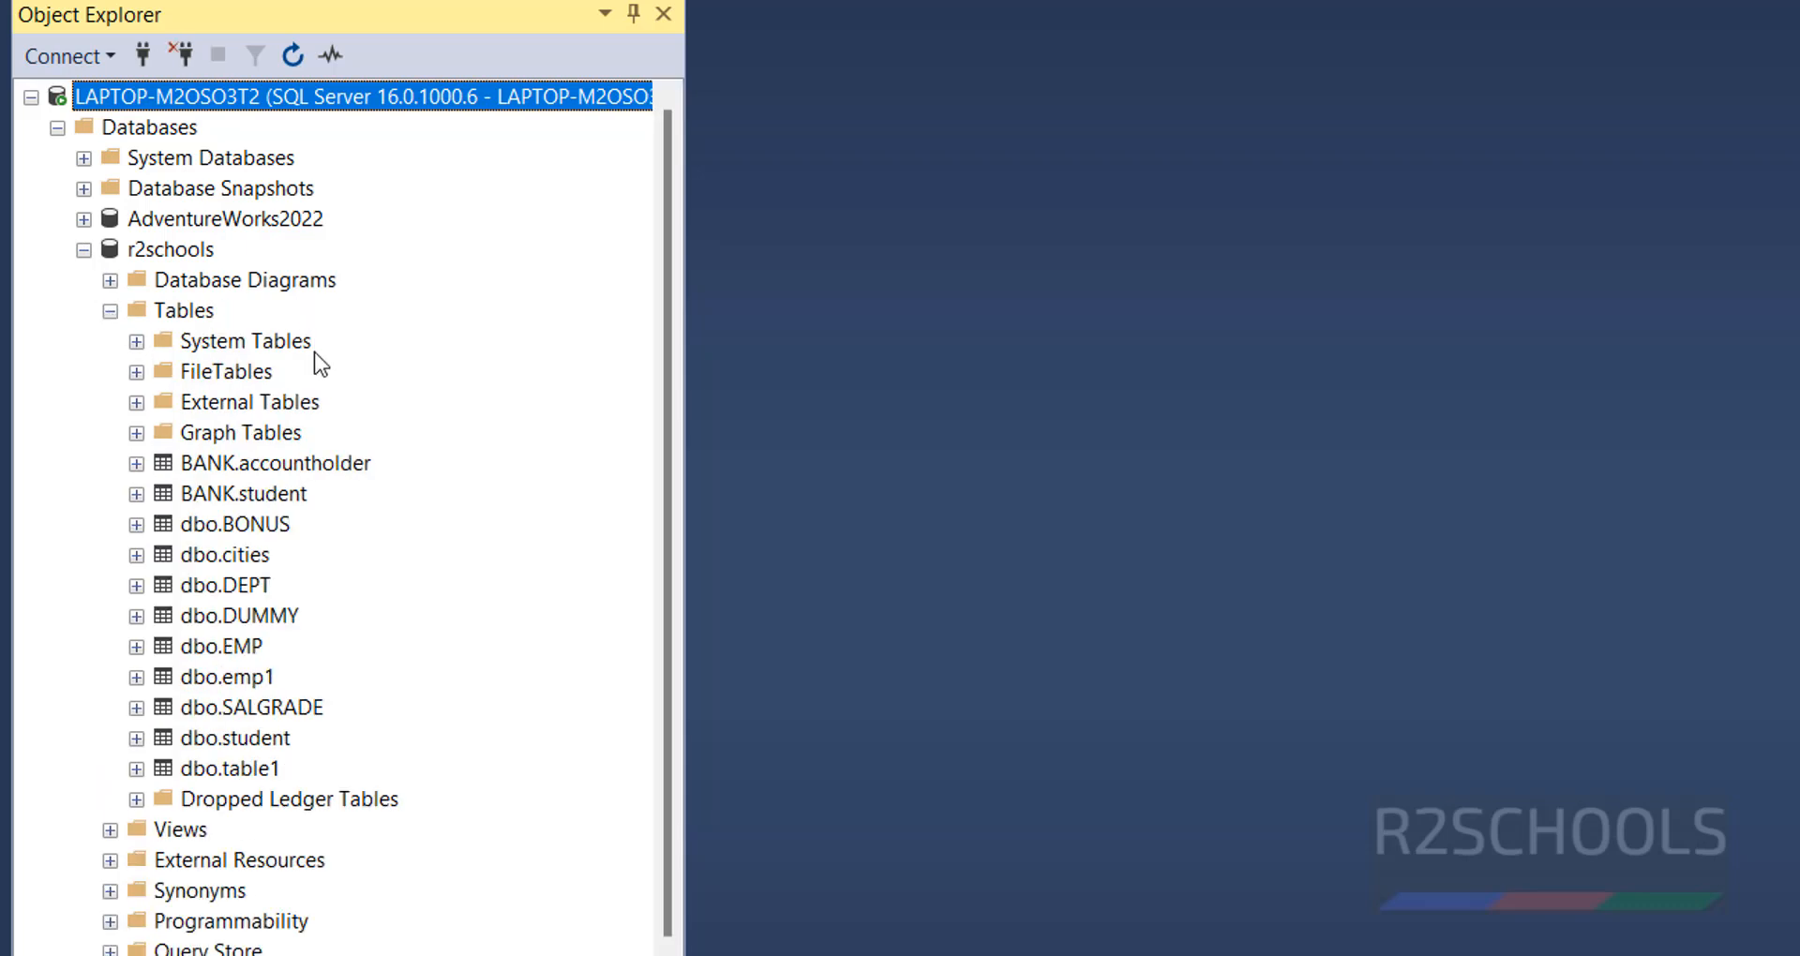
pyautogui.moveTo(831, 316)
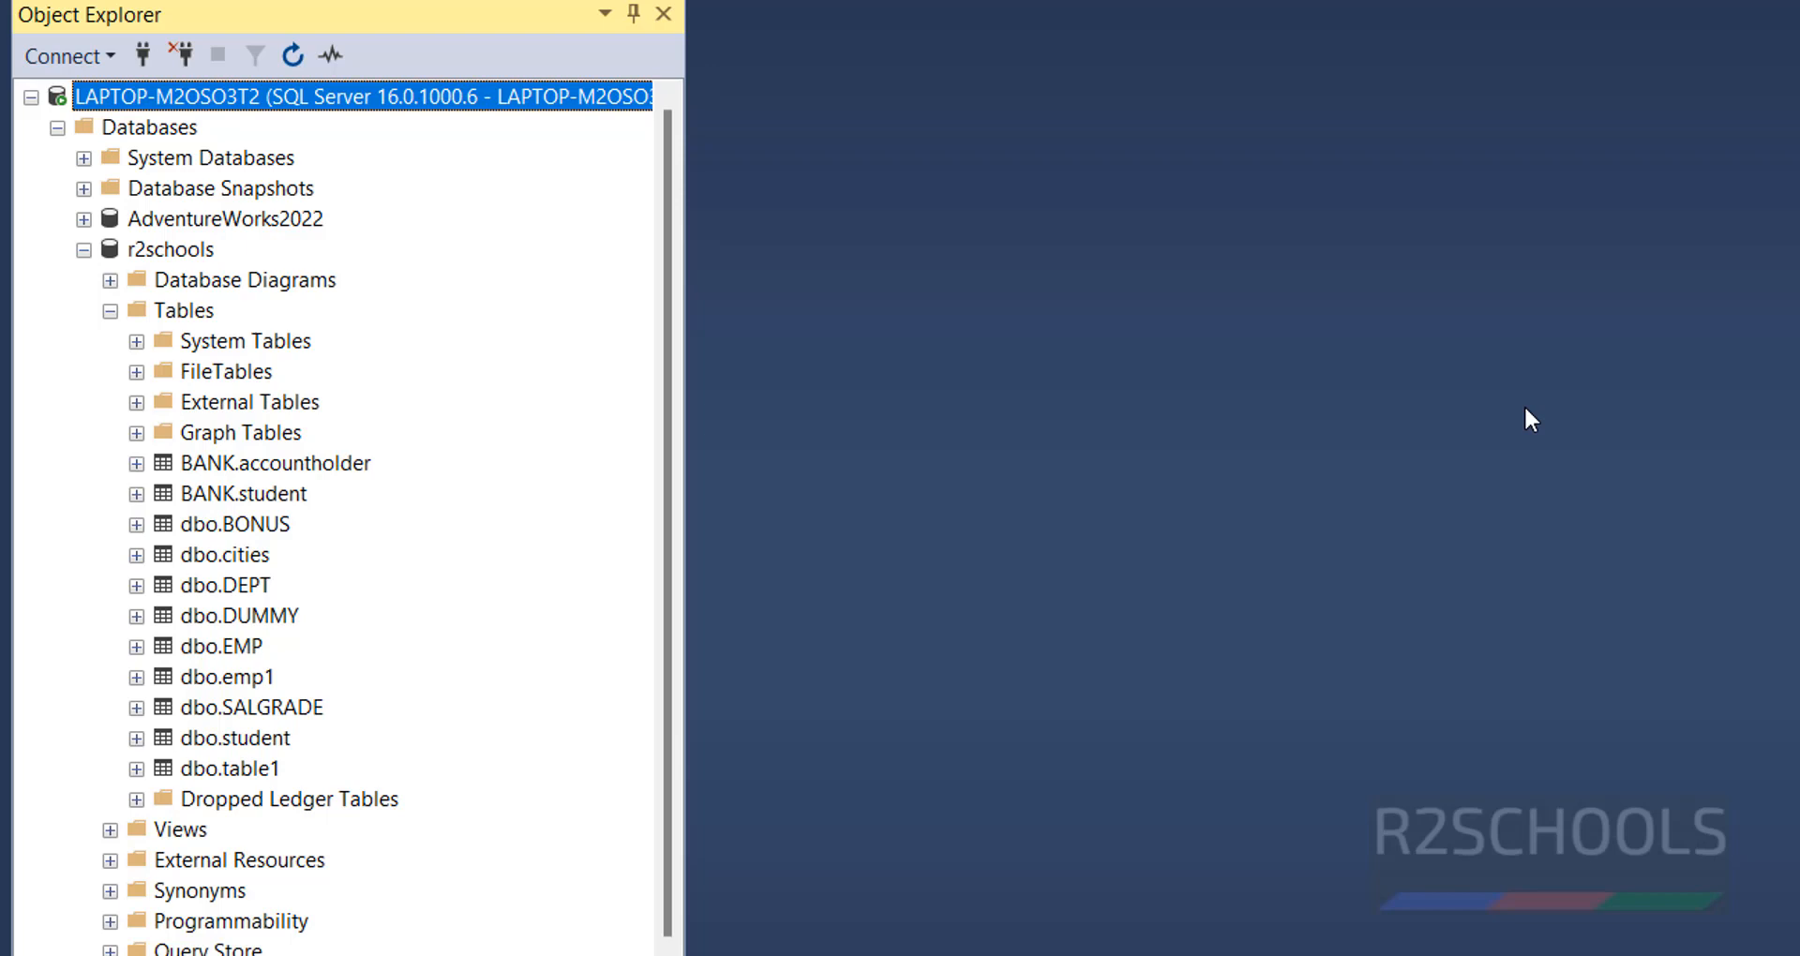
pyautogui.moveTo(259, 685)
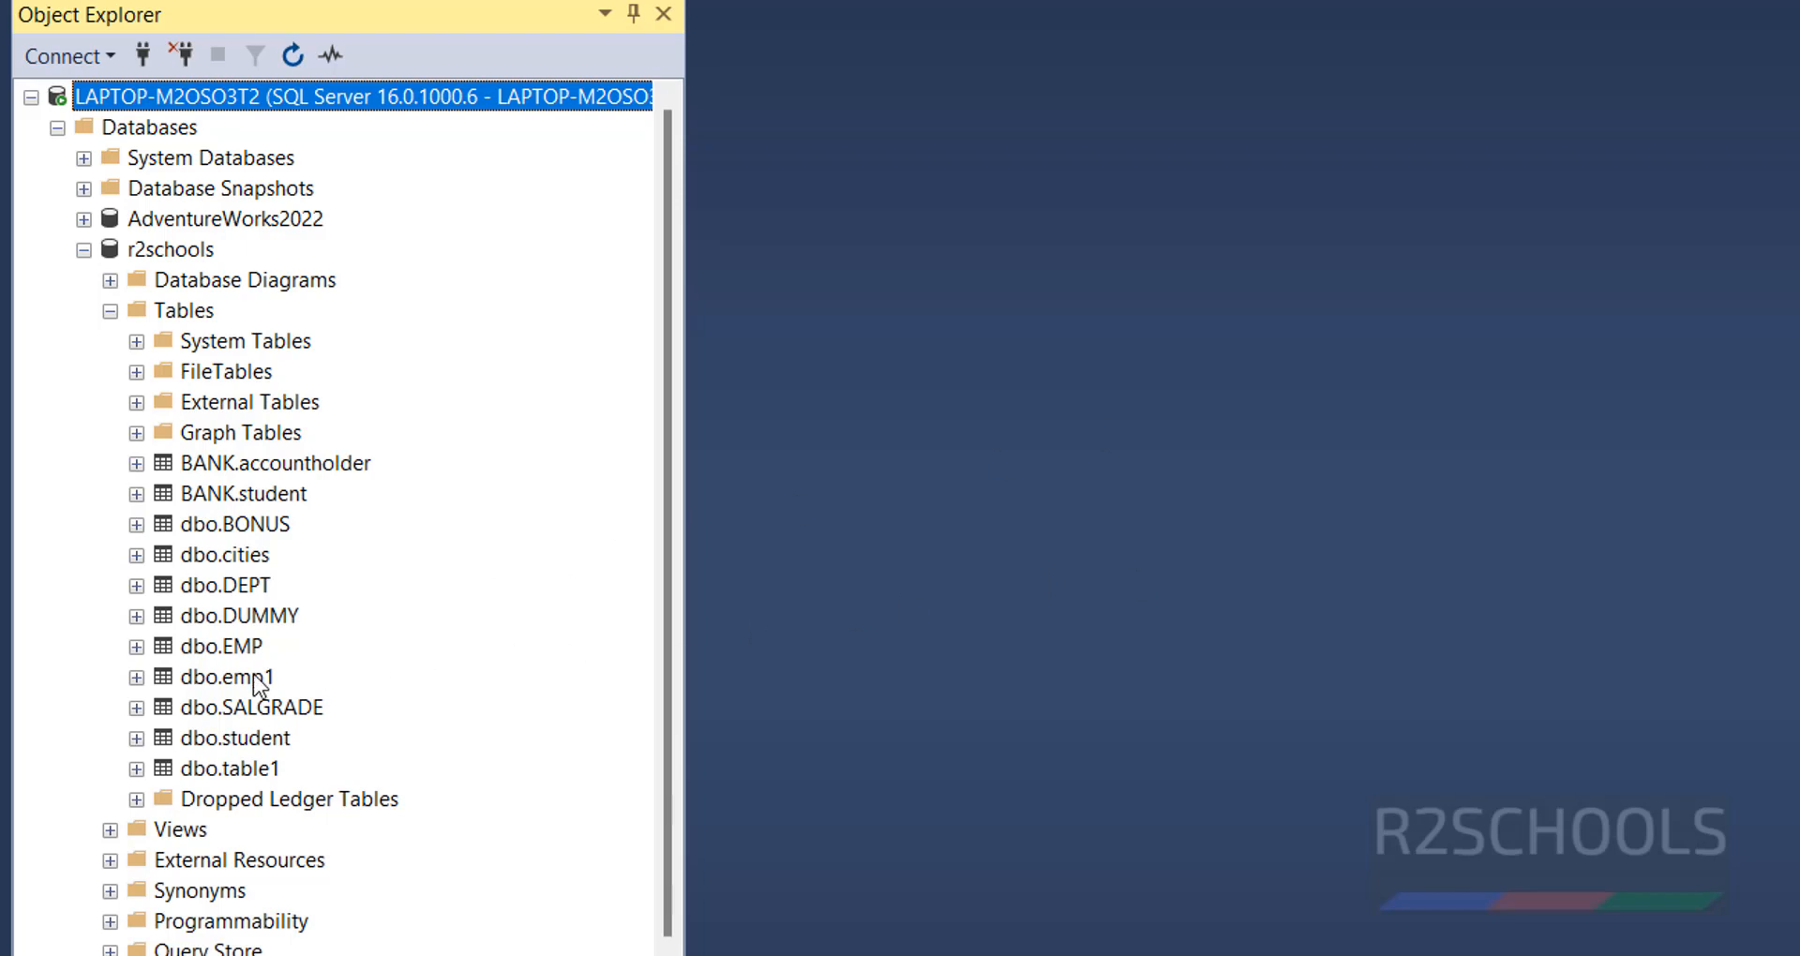
pyautogui.moveTo(250, 690)
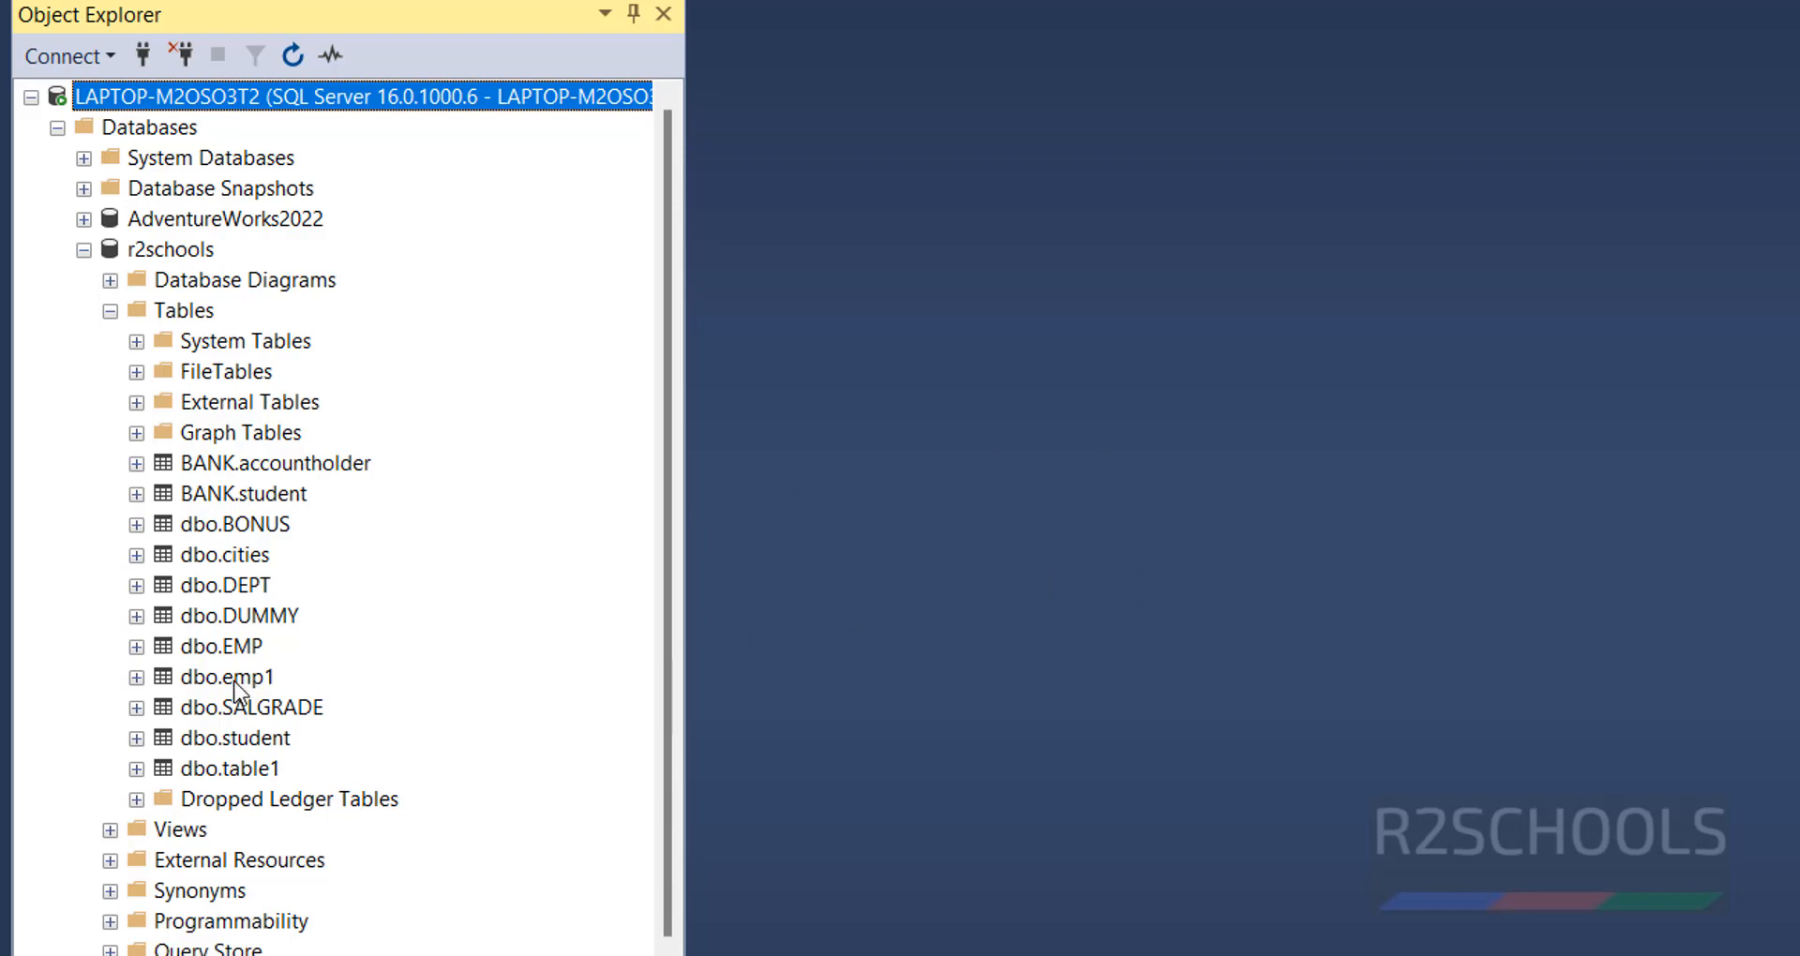
# - Rename dbo.emp1 to employee from its context menu in Object Explorer
pyautogui.rightClick(226, 676)
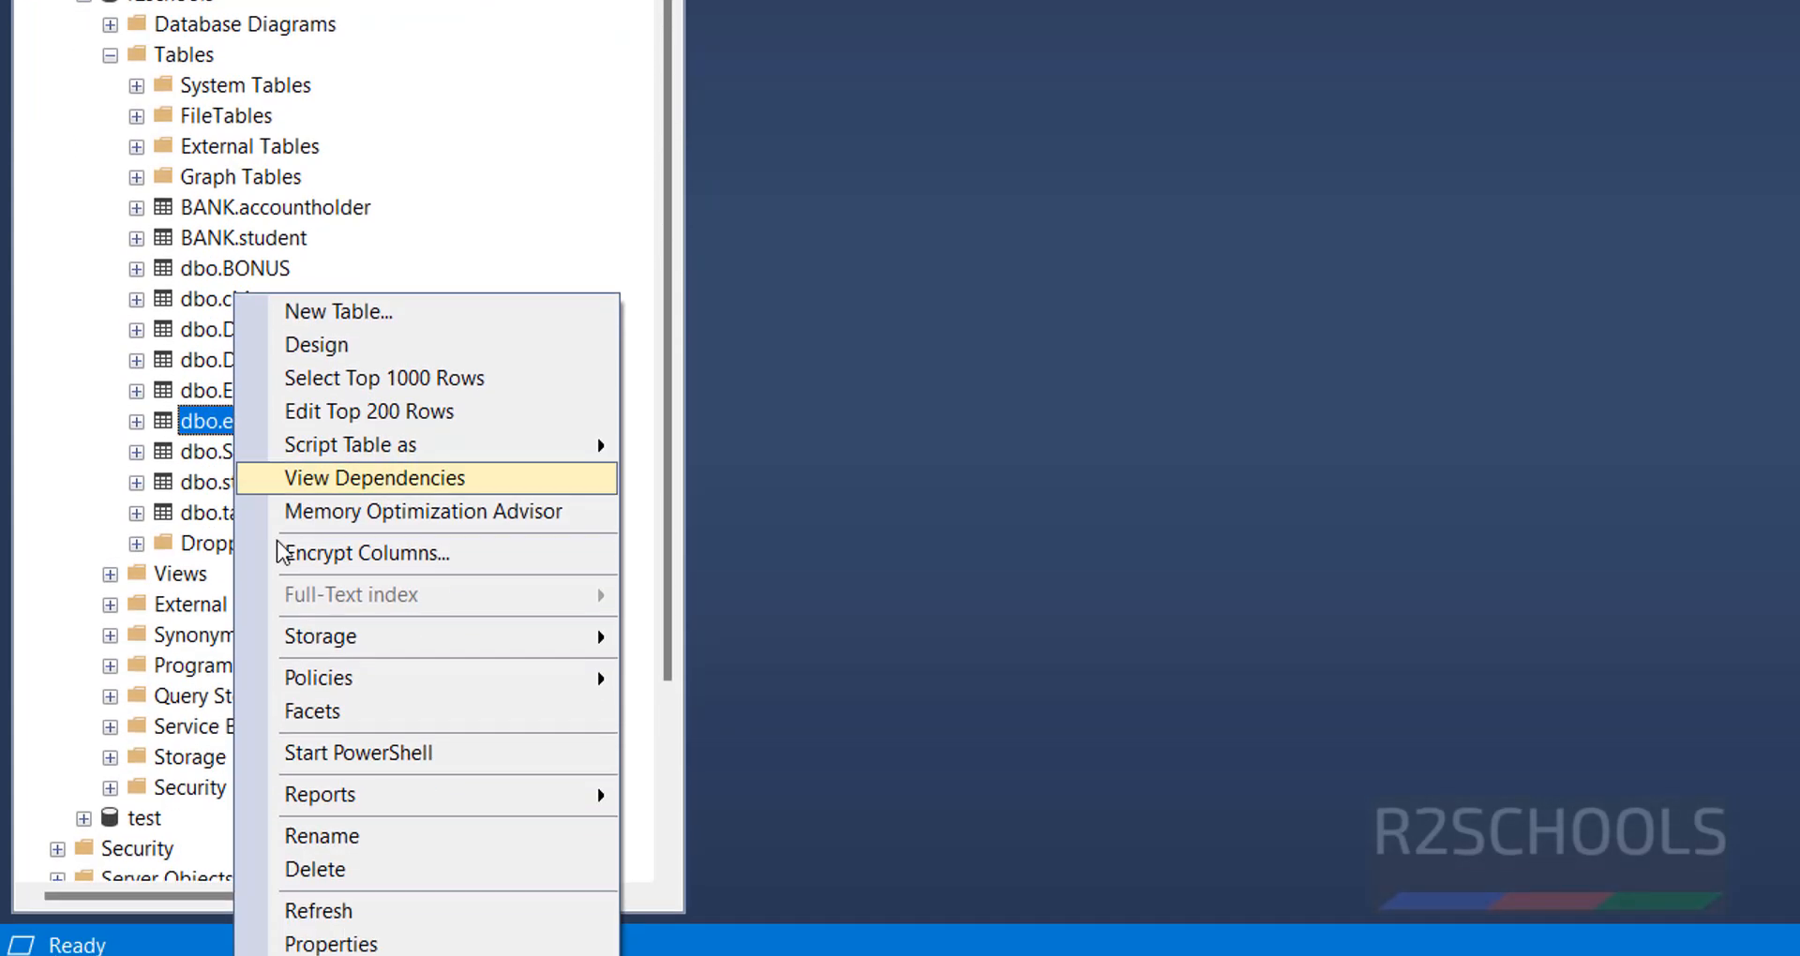
pyautogui.click(322, 834)
pyautogui.write('em')
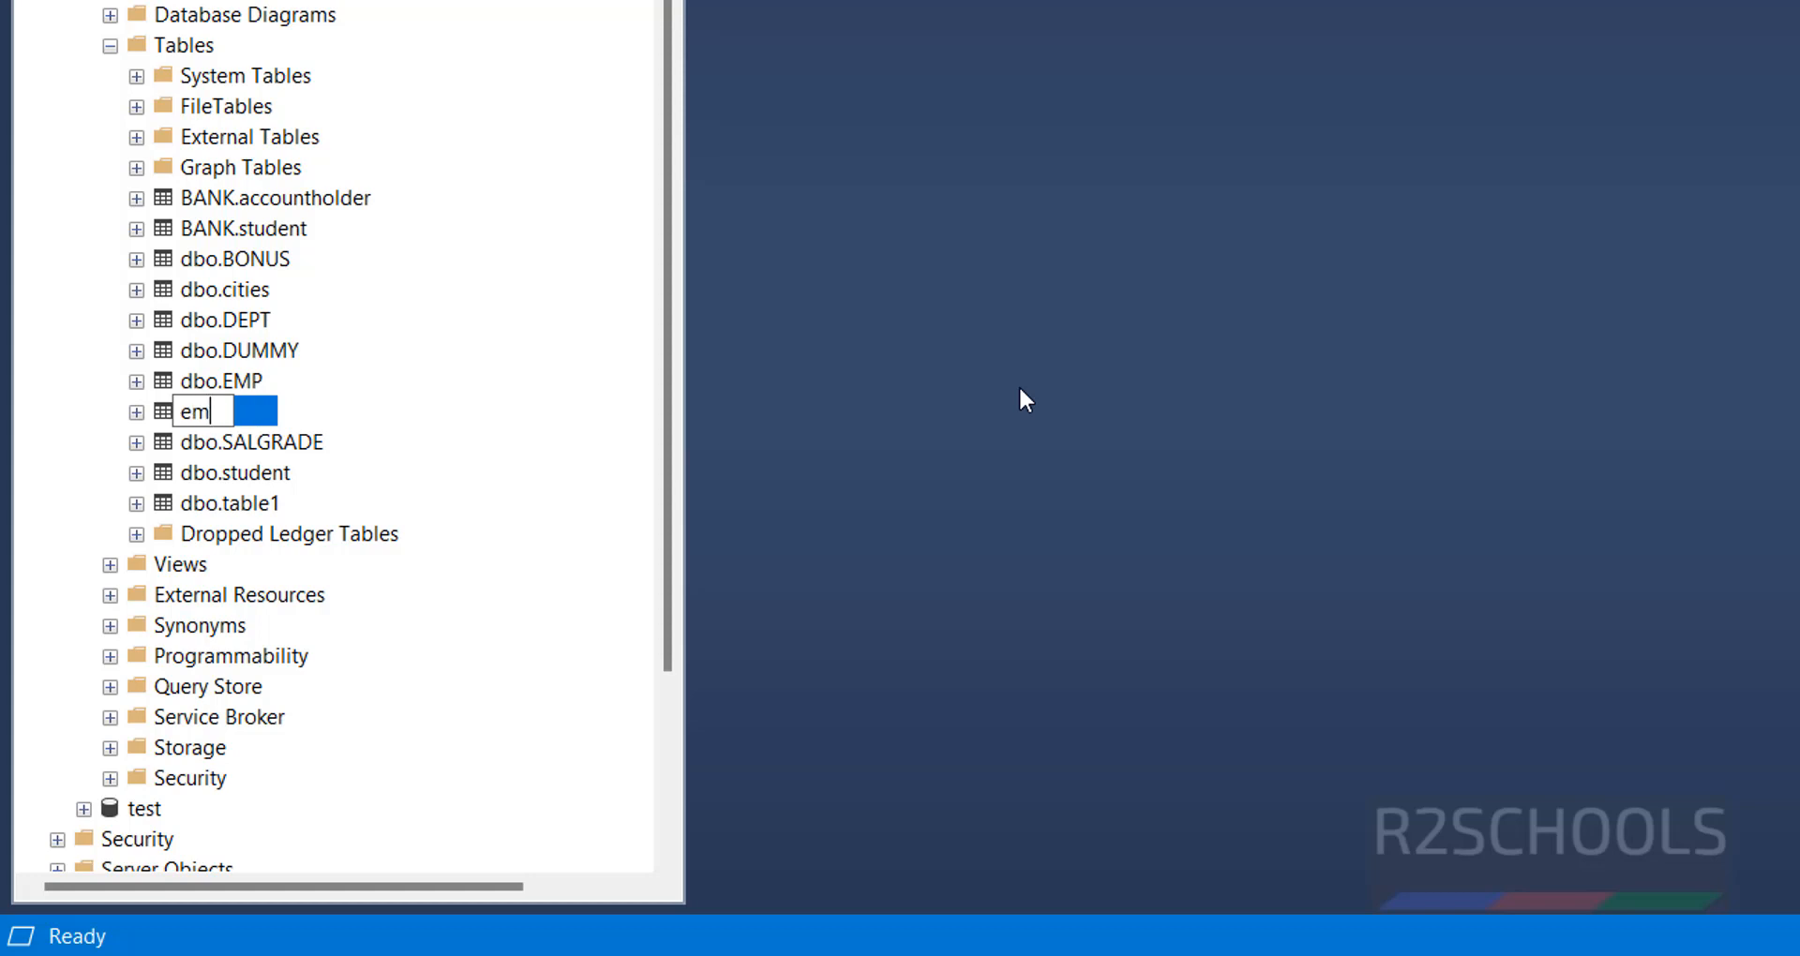
pyautogui.write('ployee')
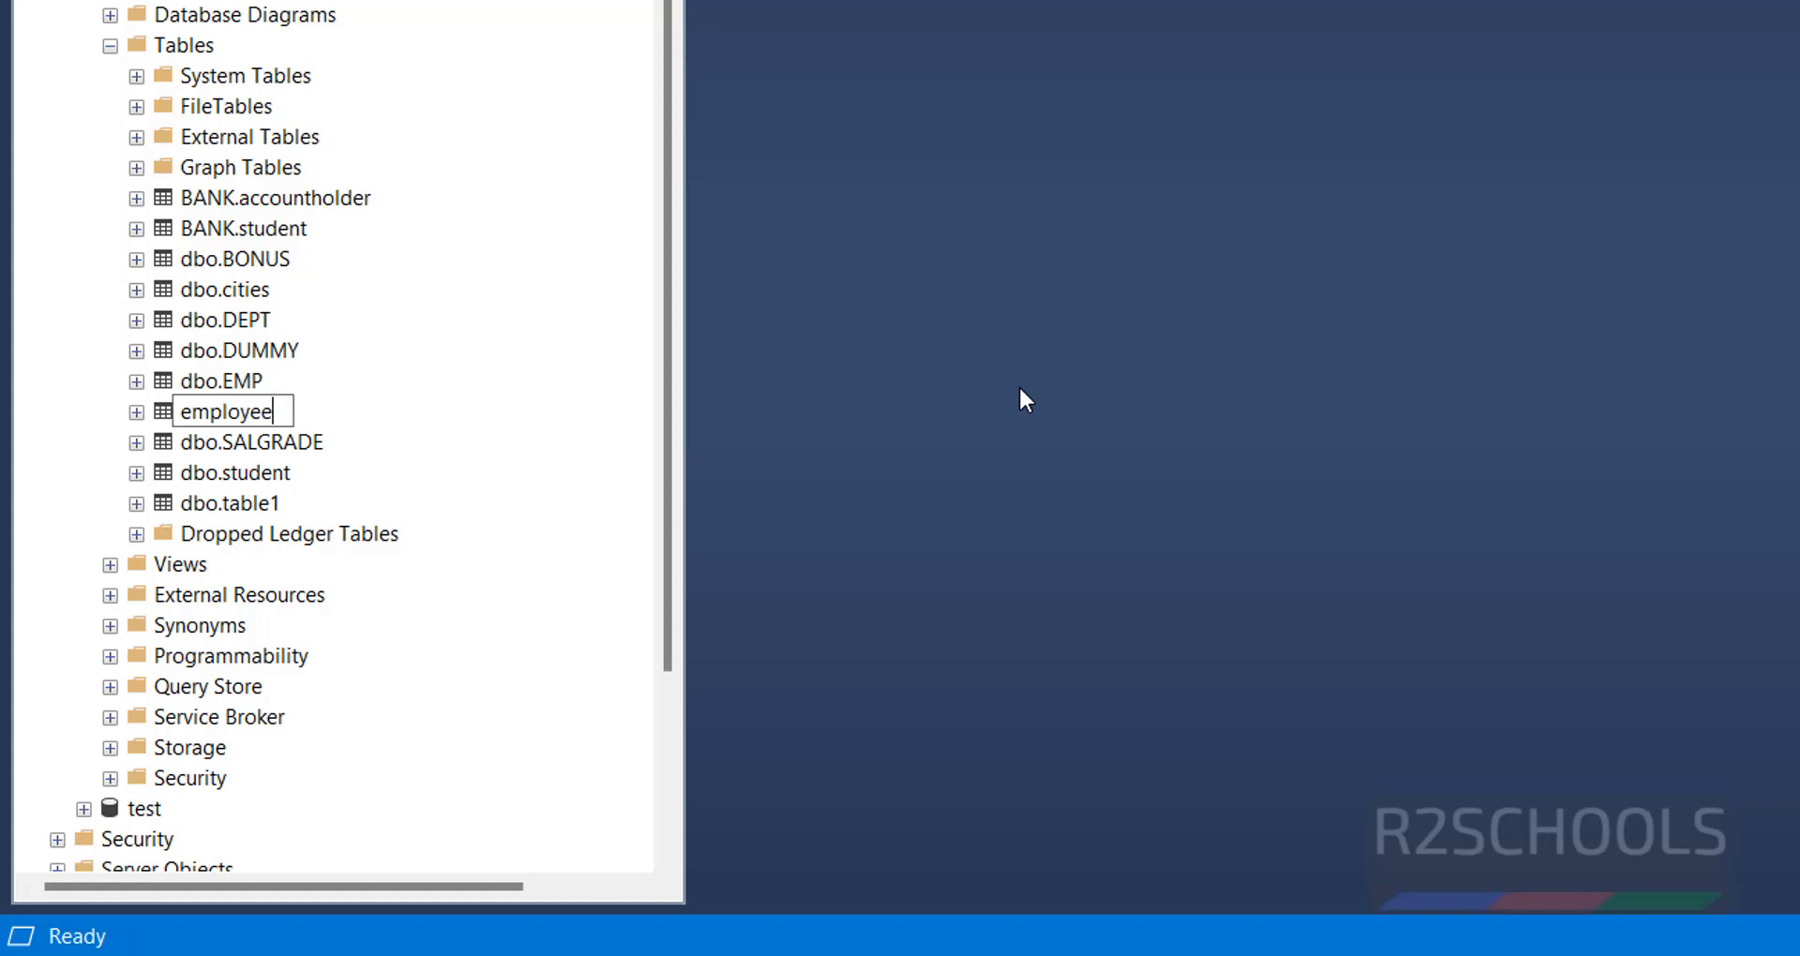
pyautogui.press('Enter')
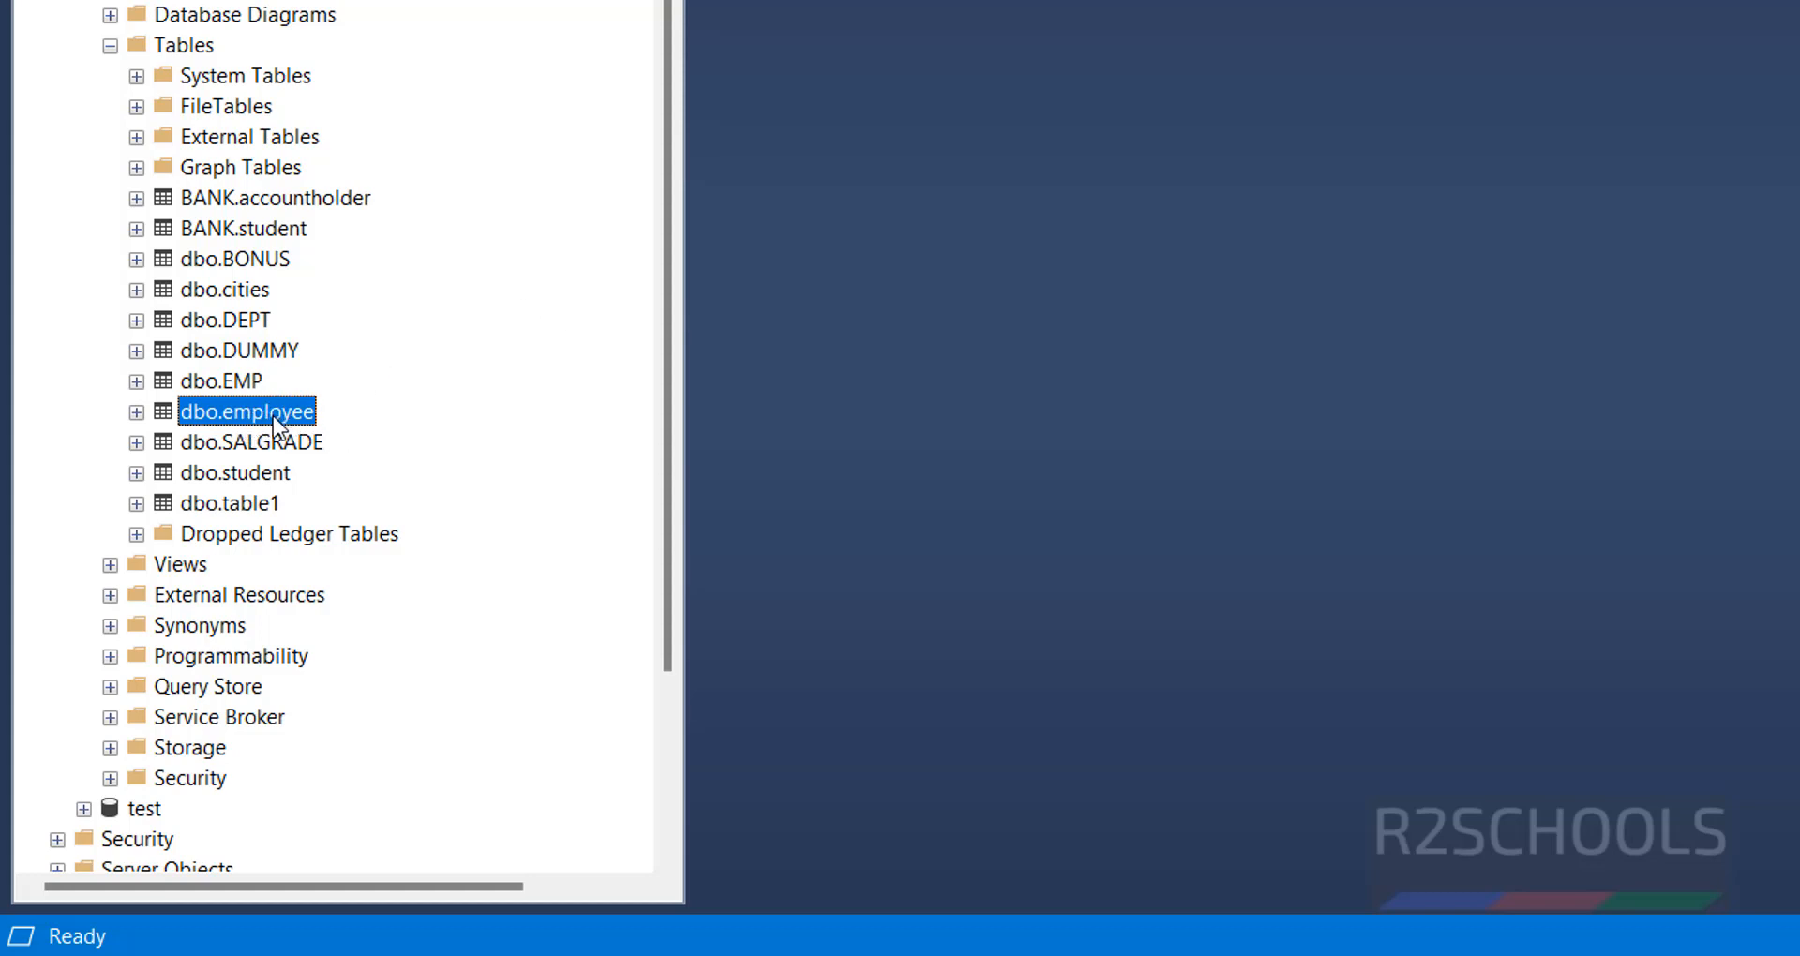
pyautogui.moveTo(903, 196)
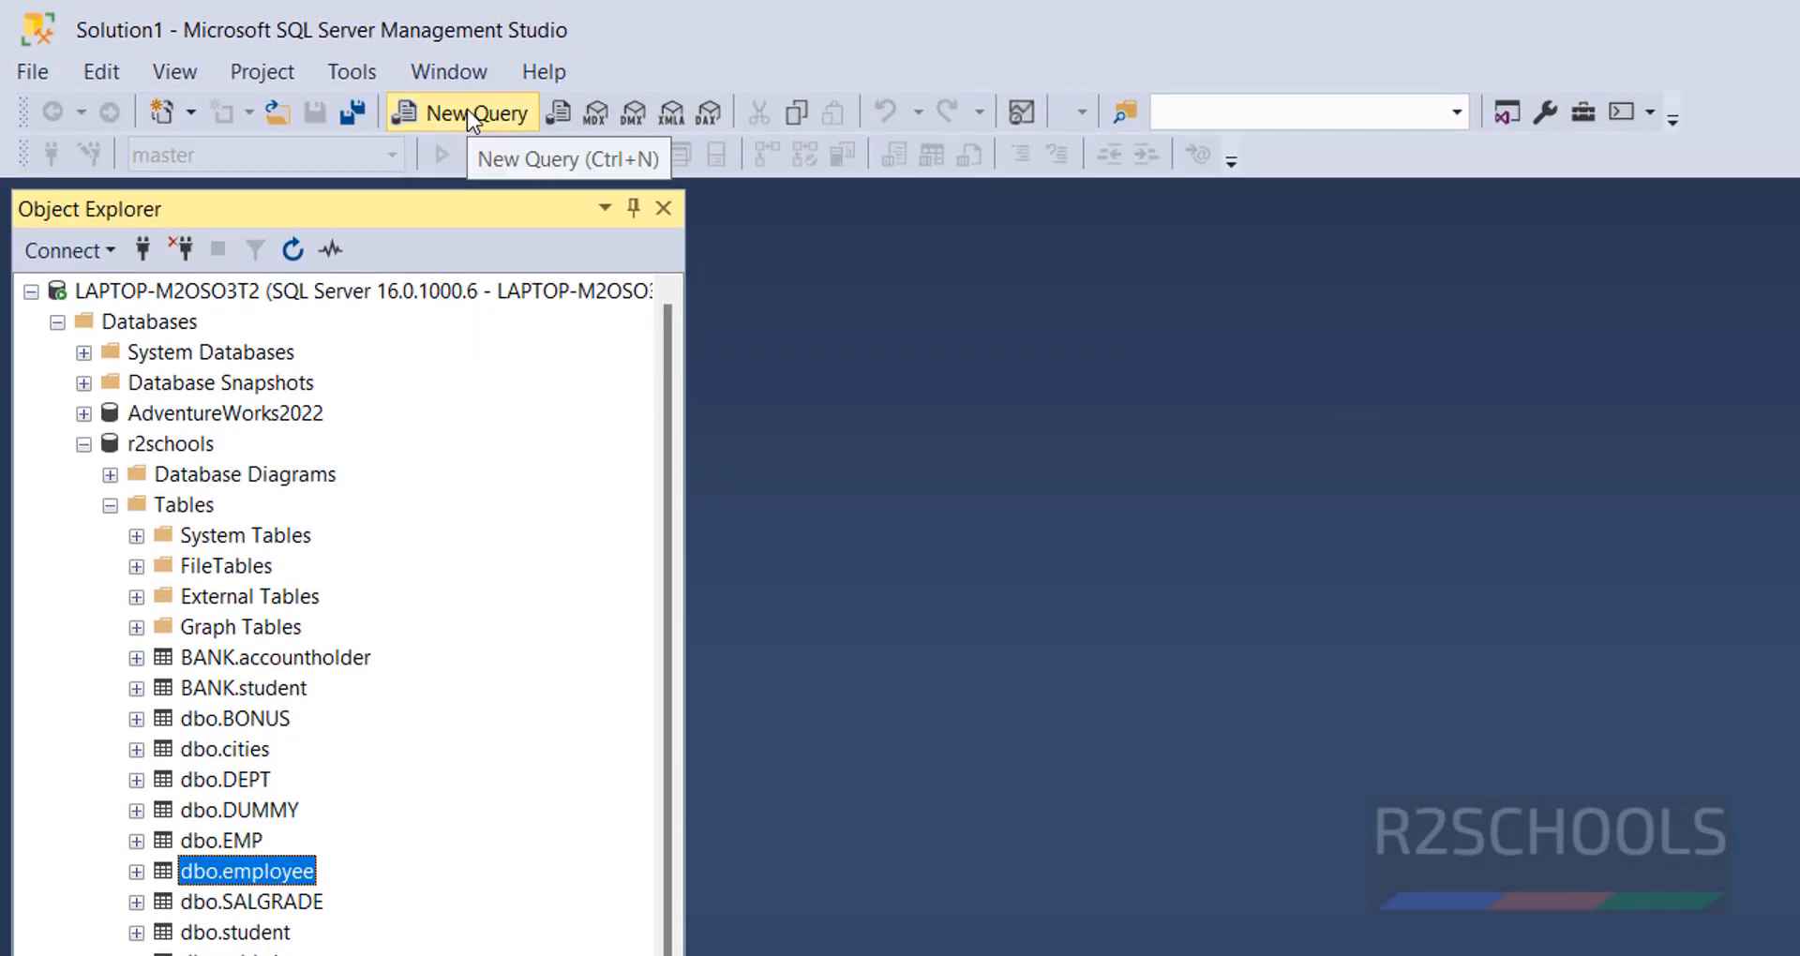
# - Open a new query window set to the r2schools database
pyautogui.click(475, 112)
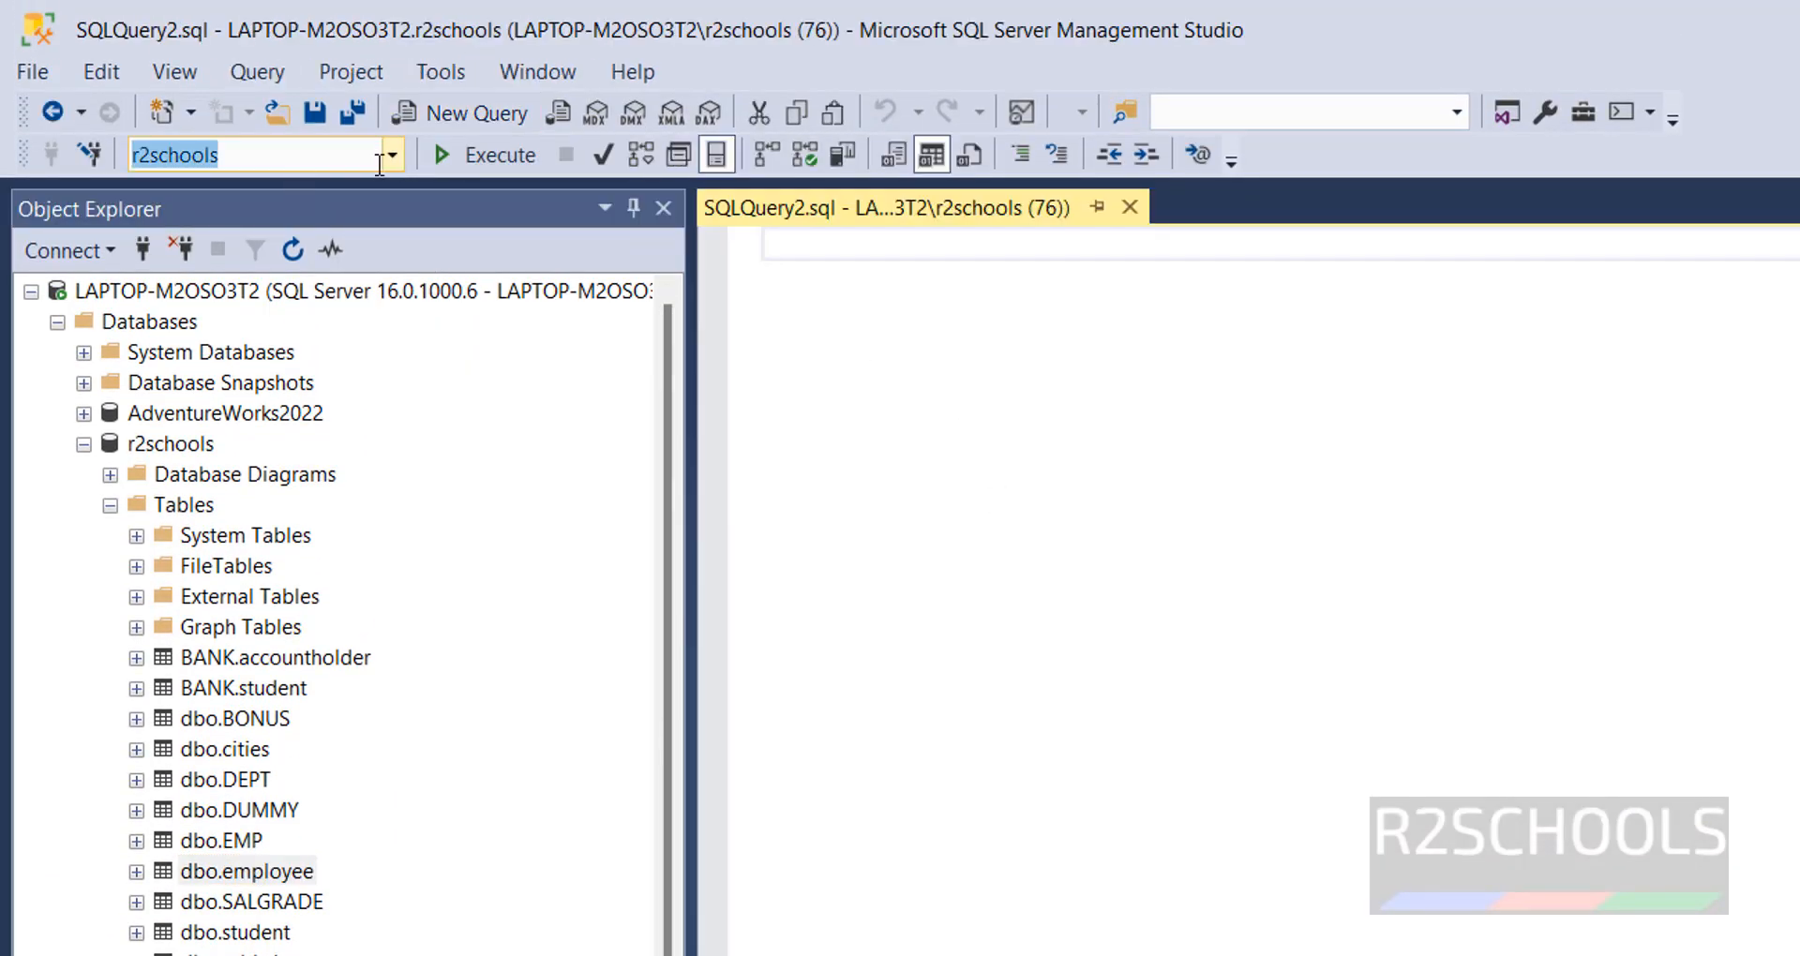
pyautogui.click(389, 154)
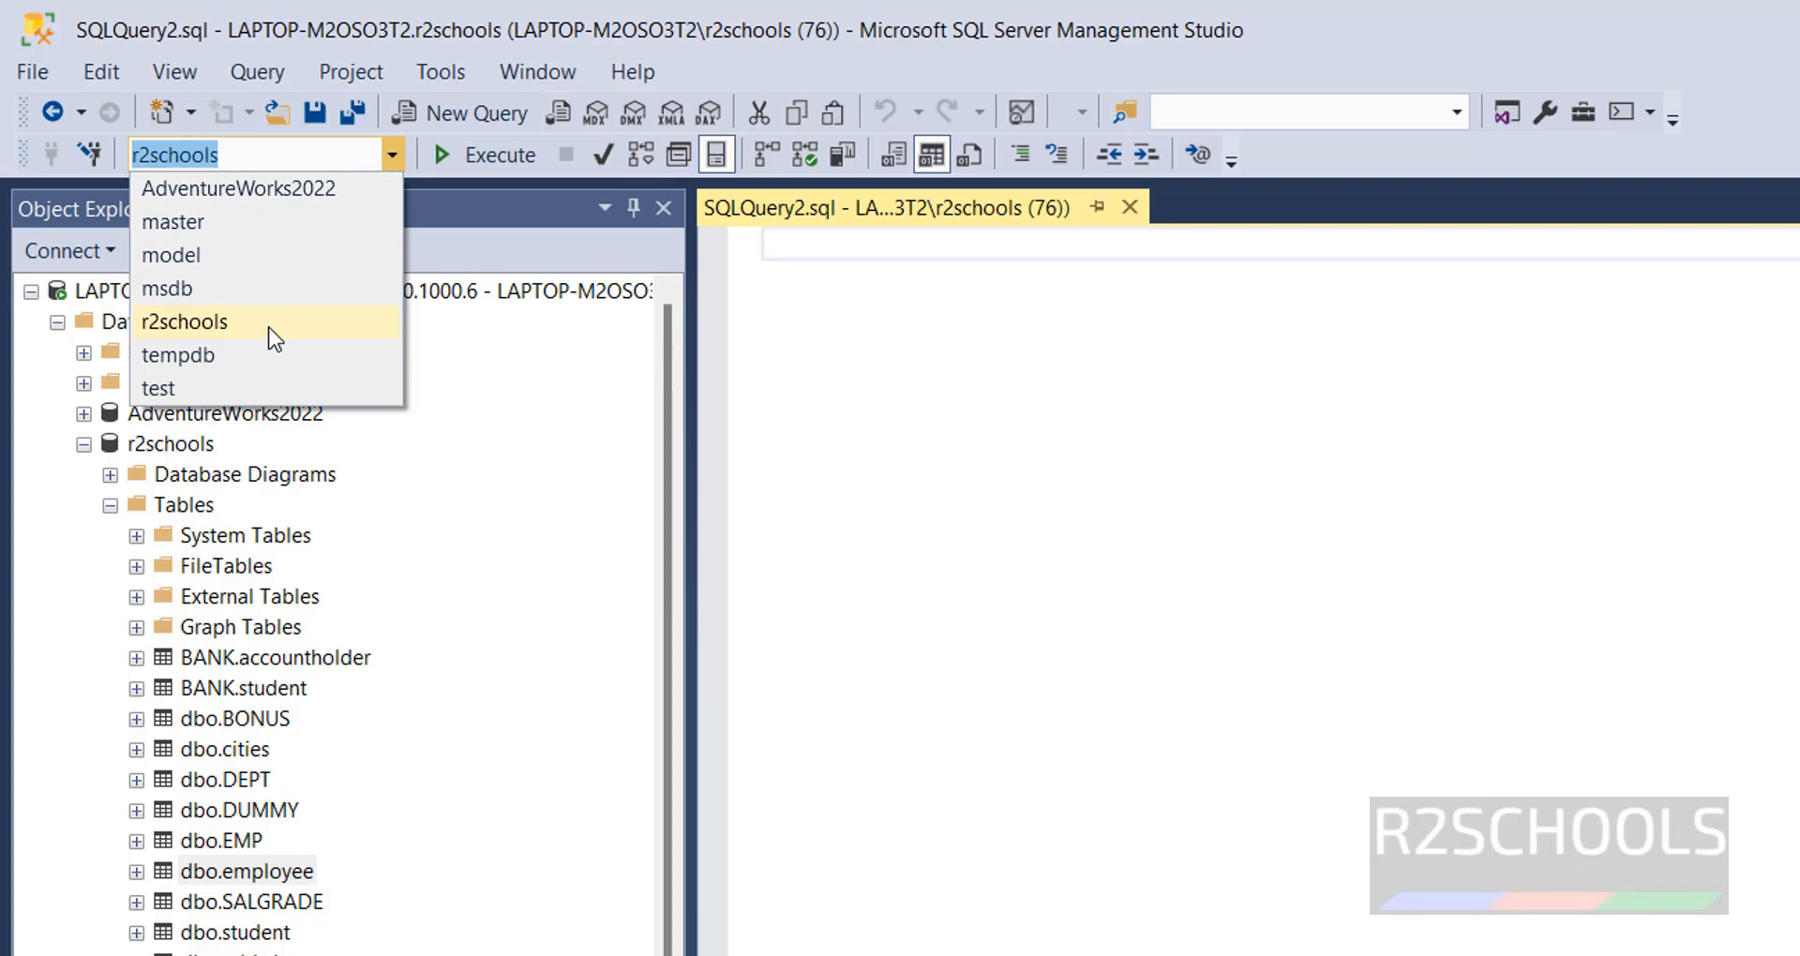
pyautogui.click(183, 321)
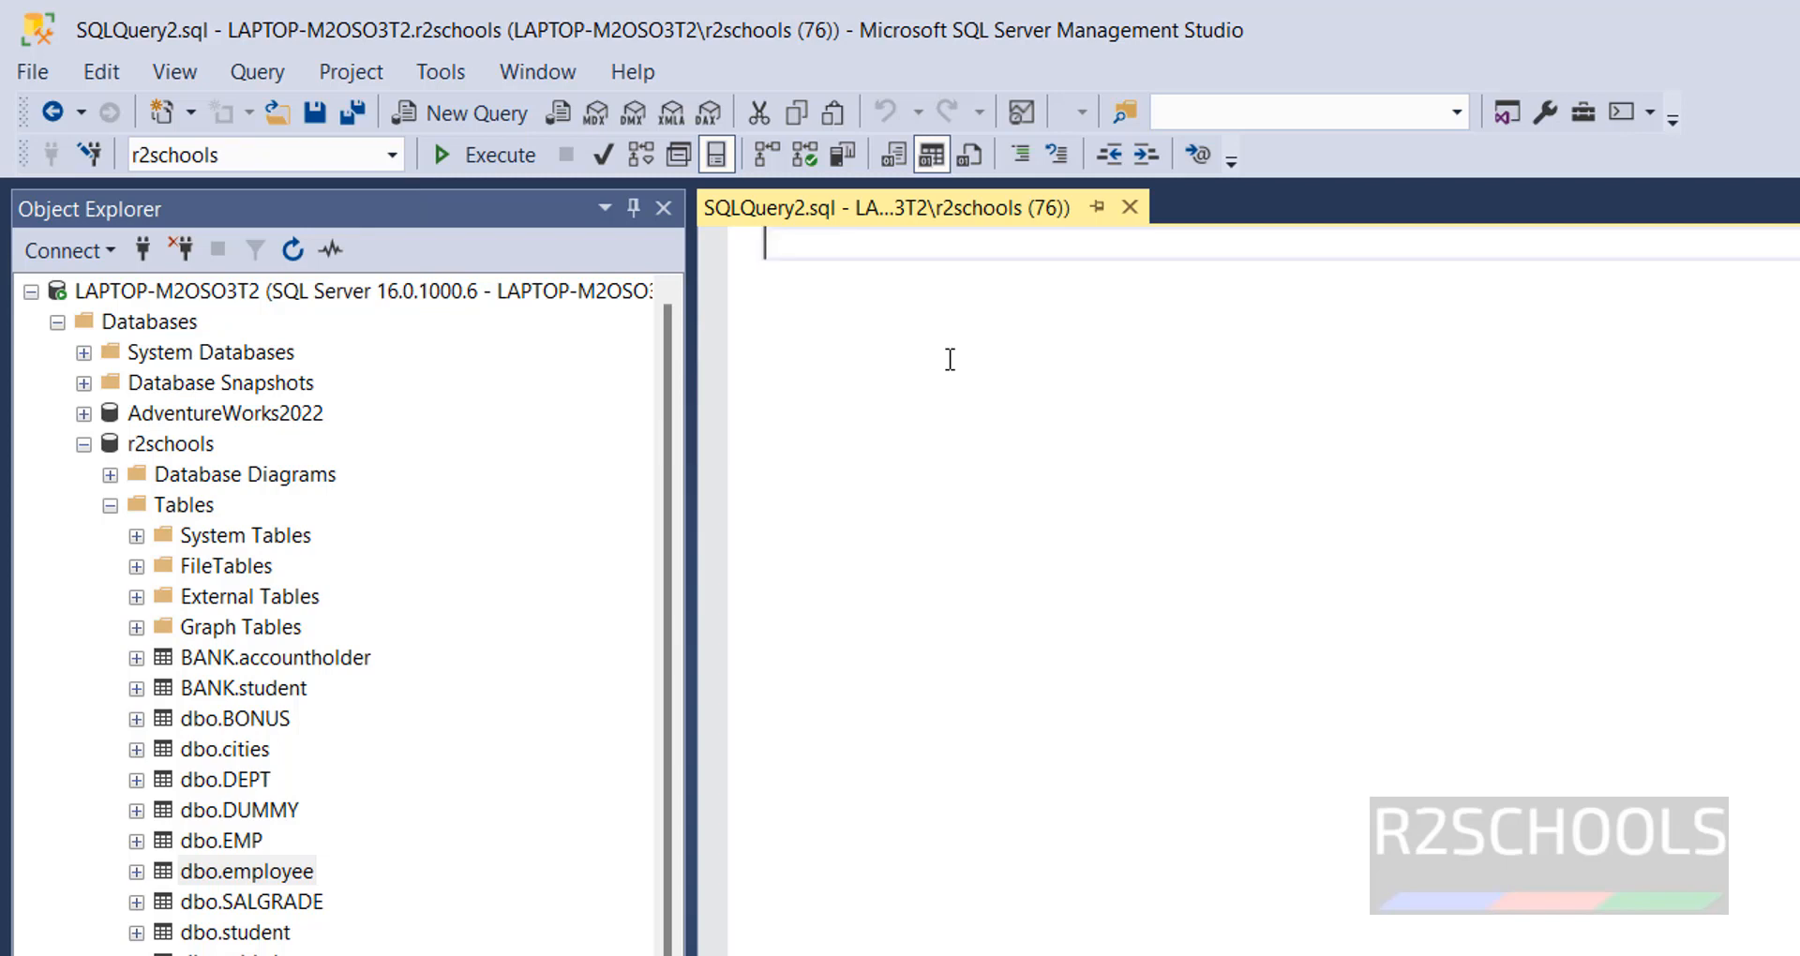
# - Type the statement sp_rename 'employee', 'employees' in the query editor
pyautogui.write('sp_')
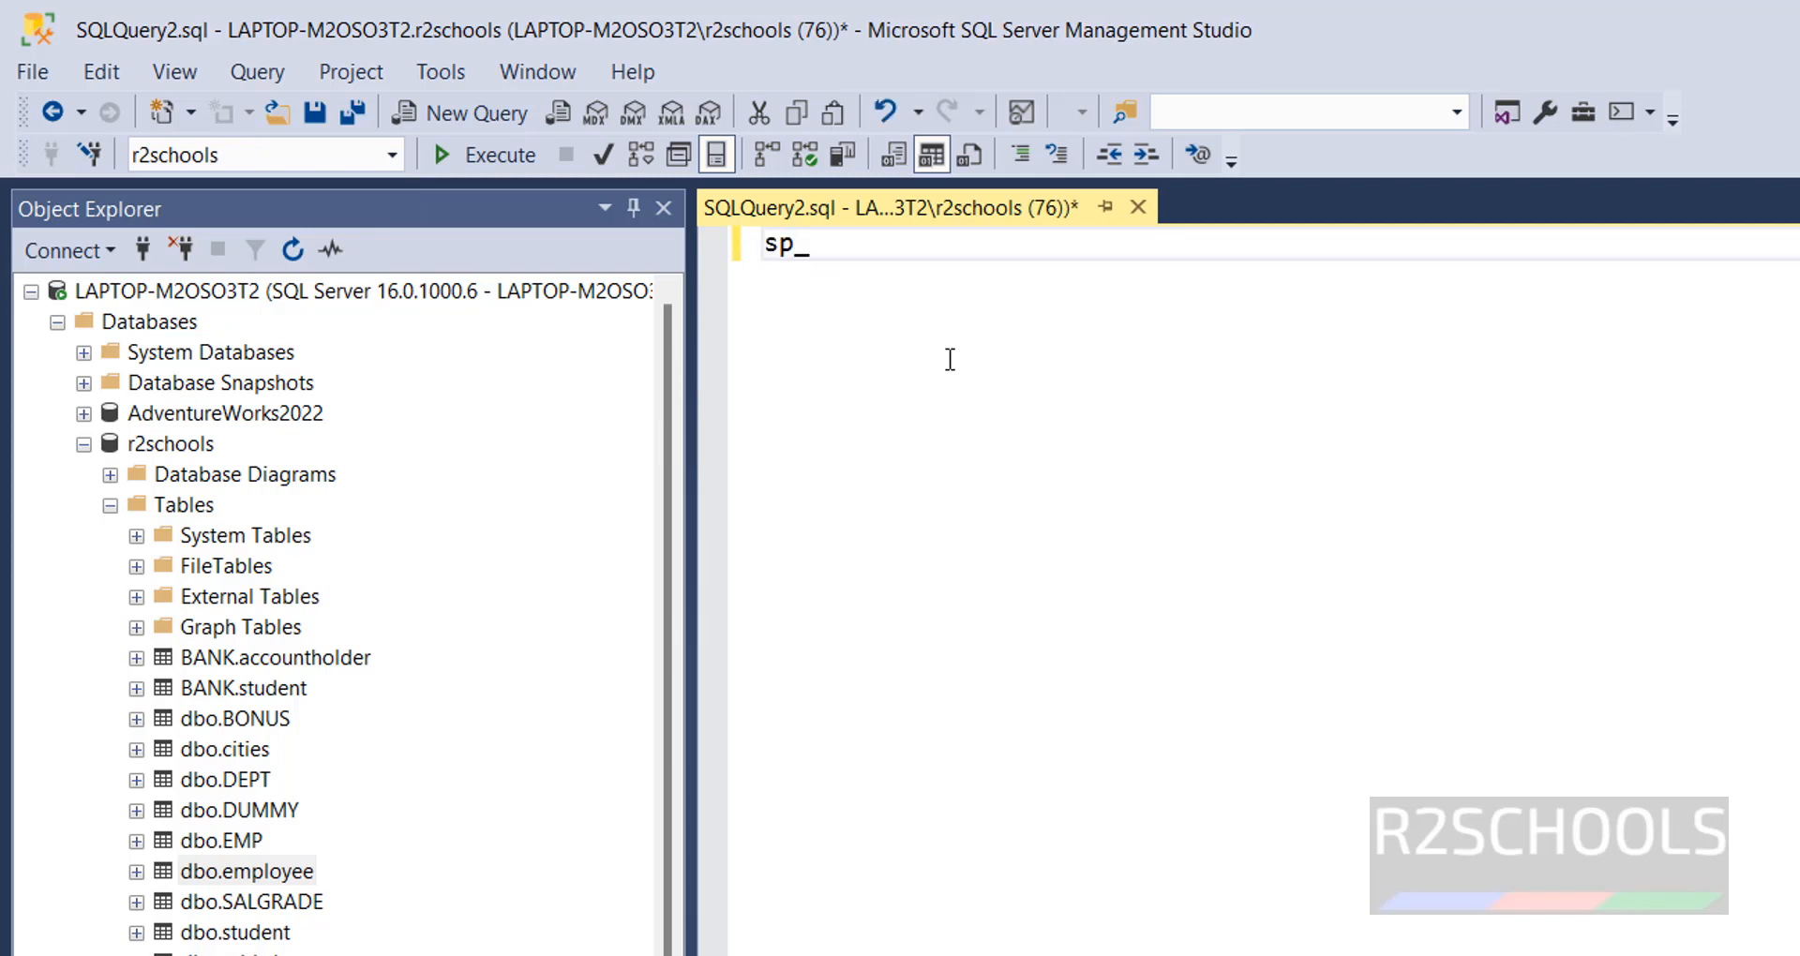
pyautogui.write('rename')
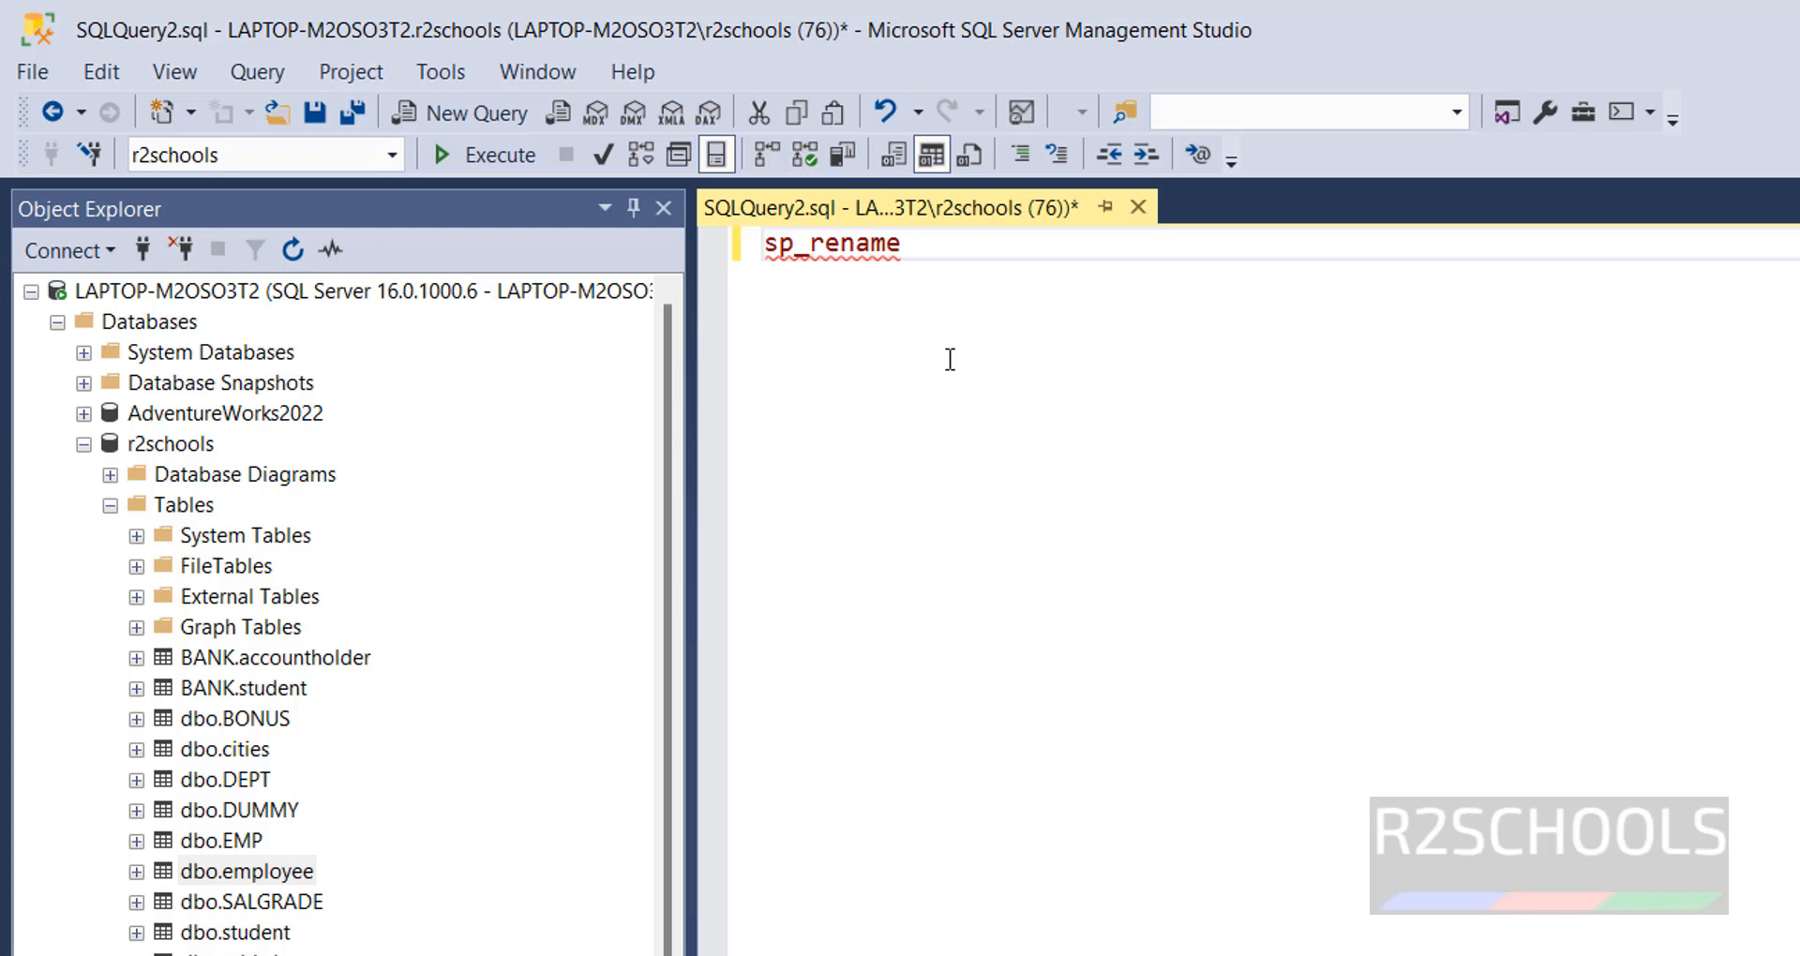
pyautogui.write("'")
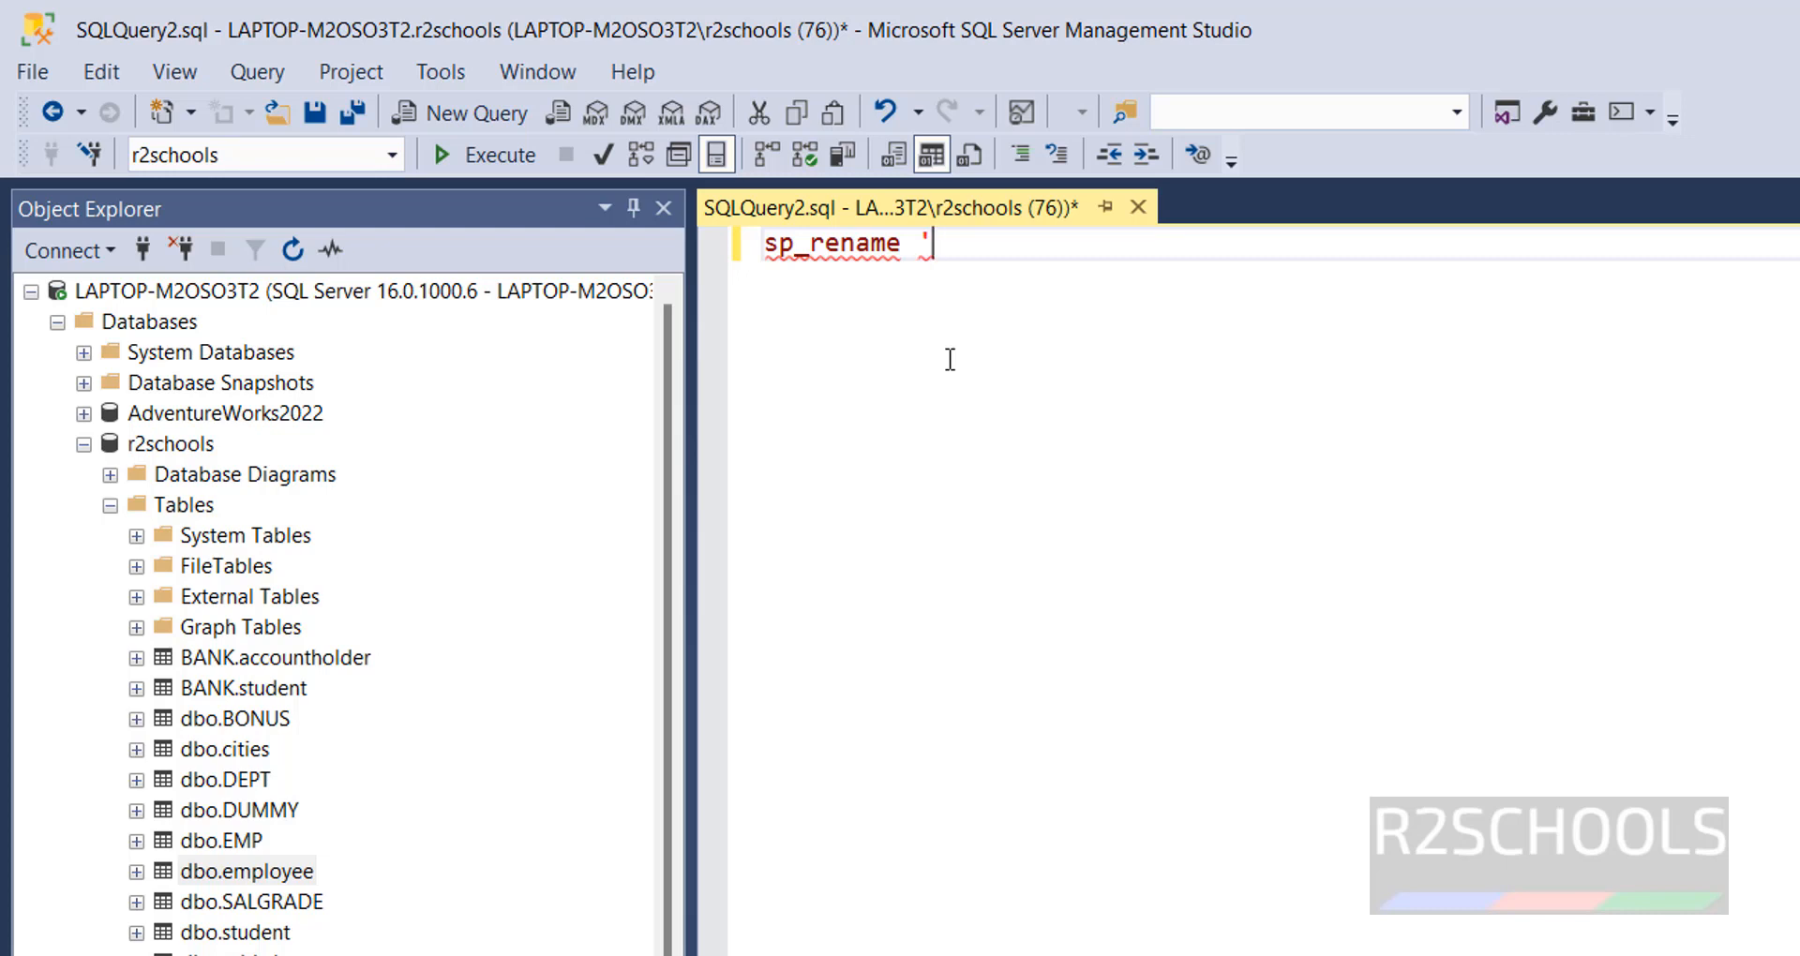
pyautogui.write('employee')
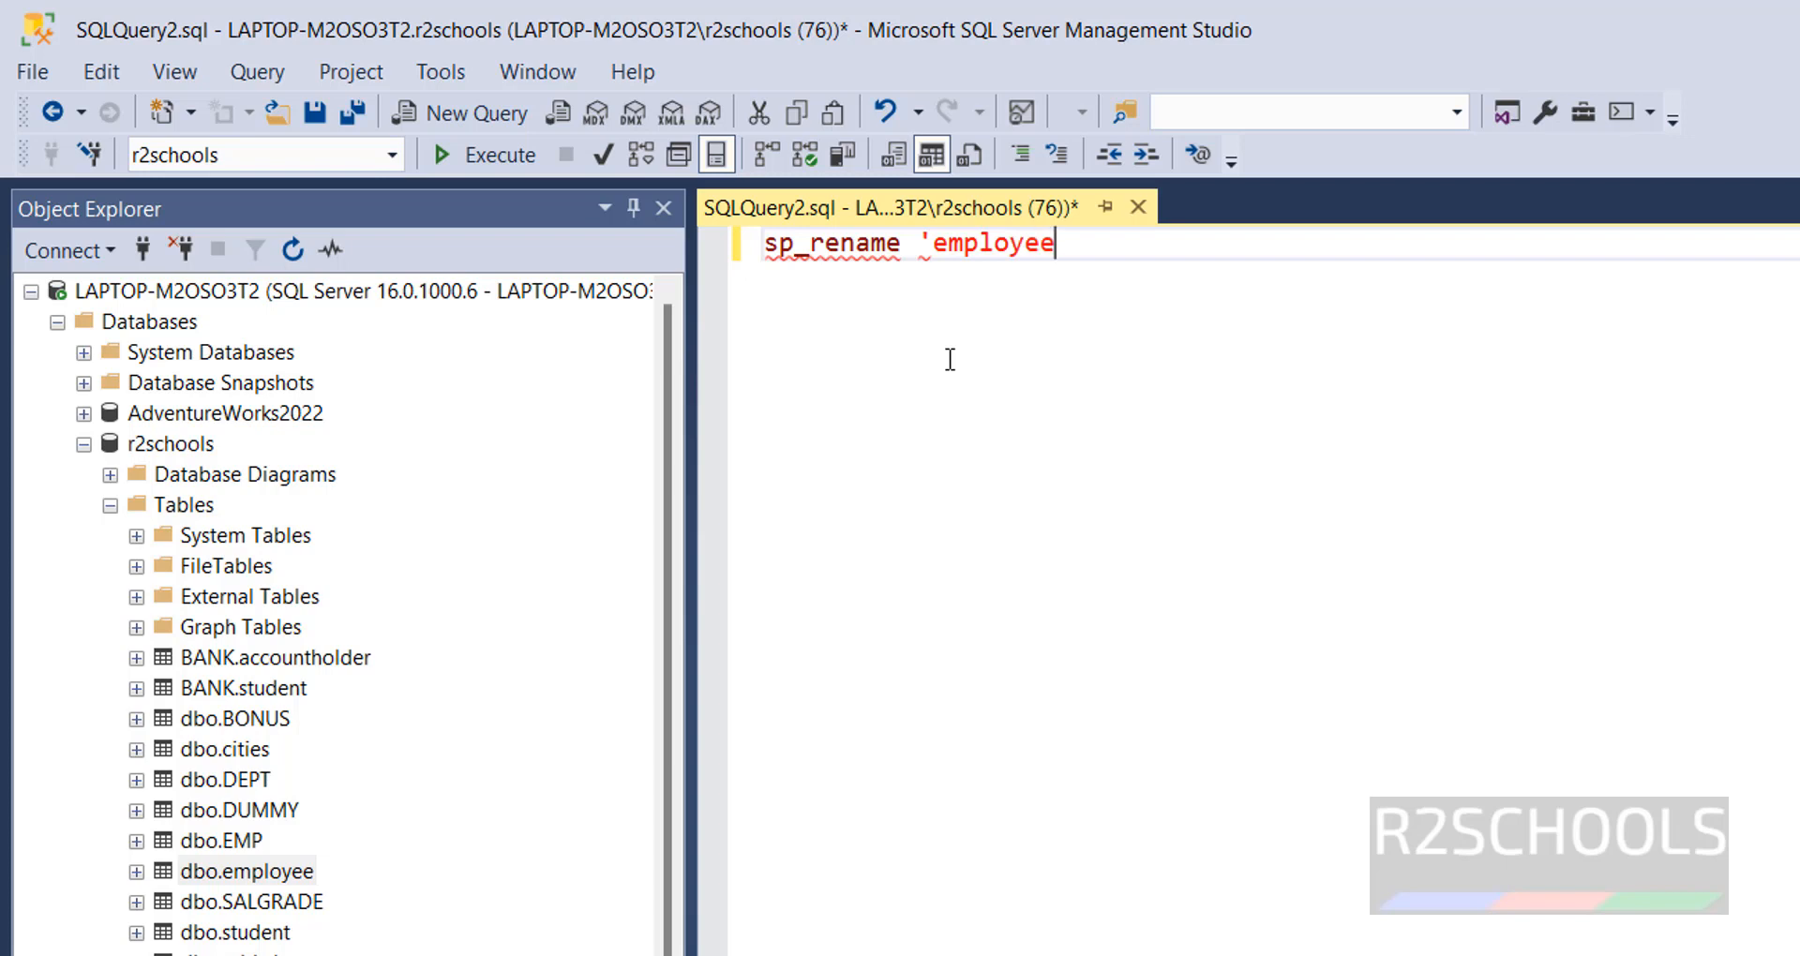
pyautogui.write("'")
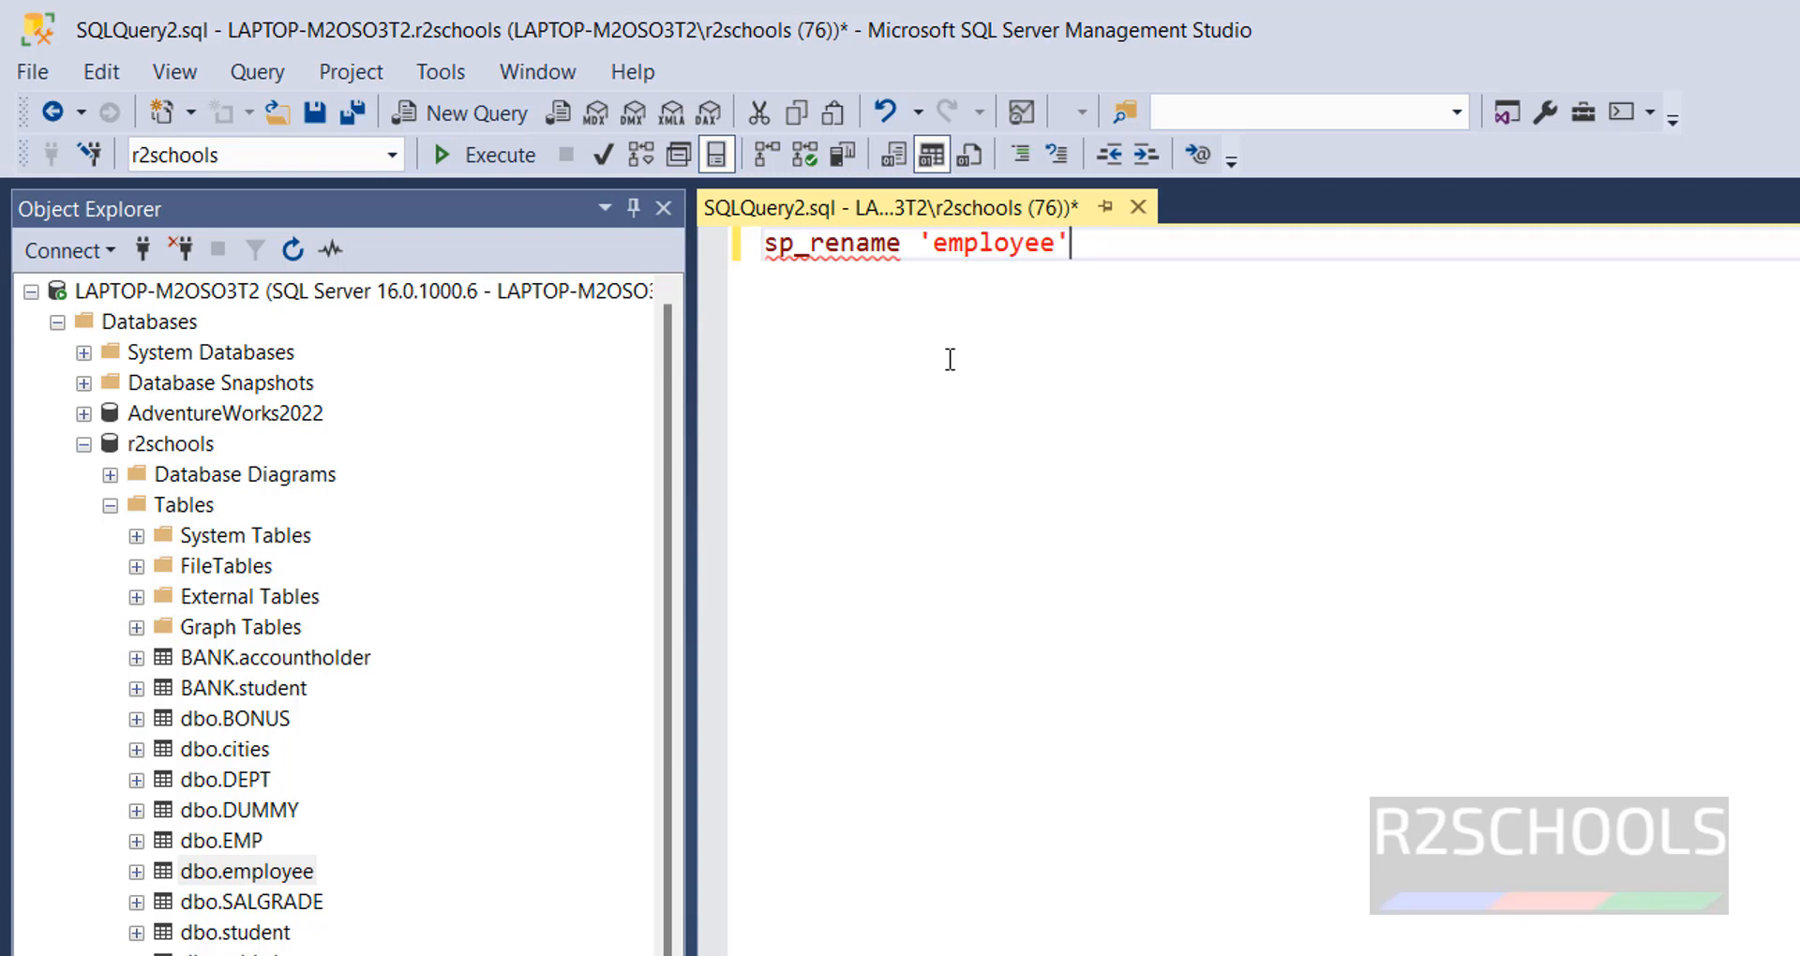
pyautogui.write(',')
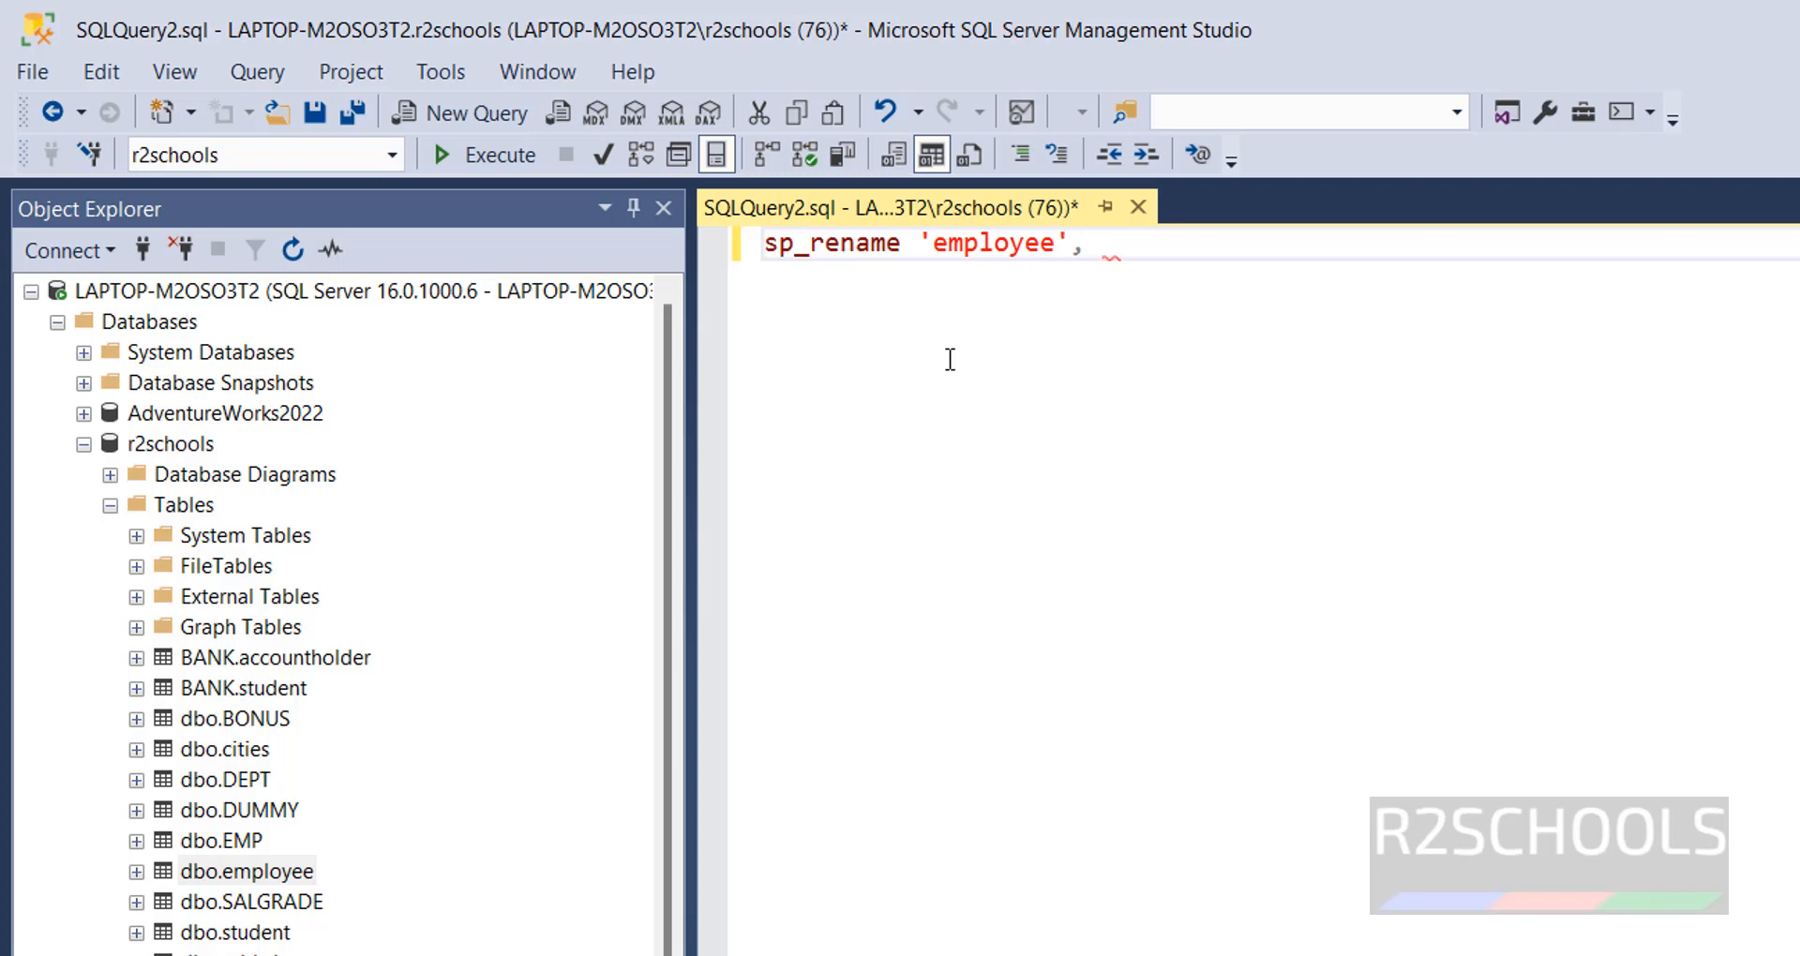
pyautogui.write("'")
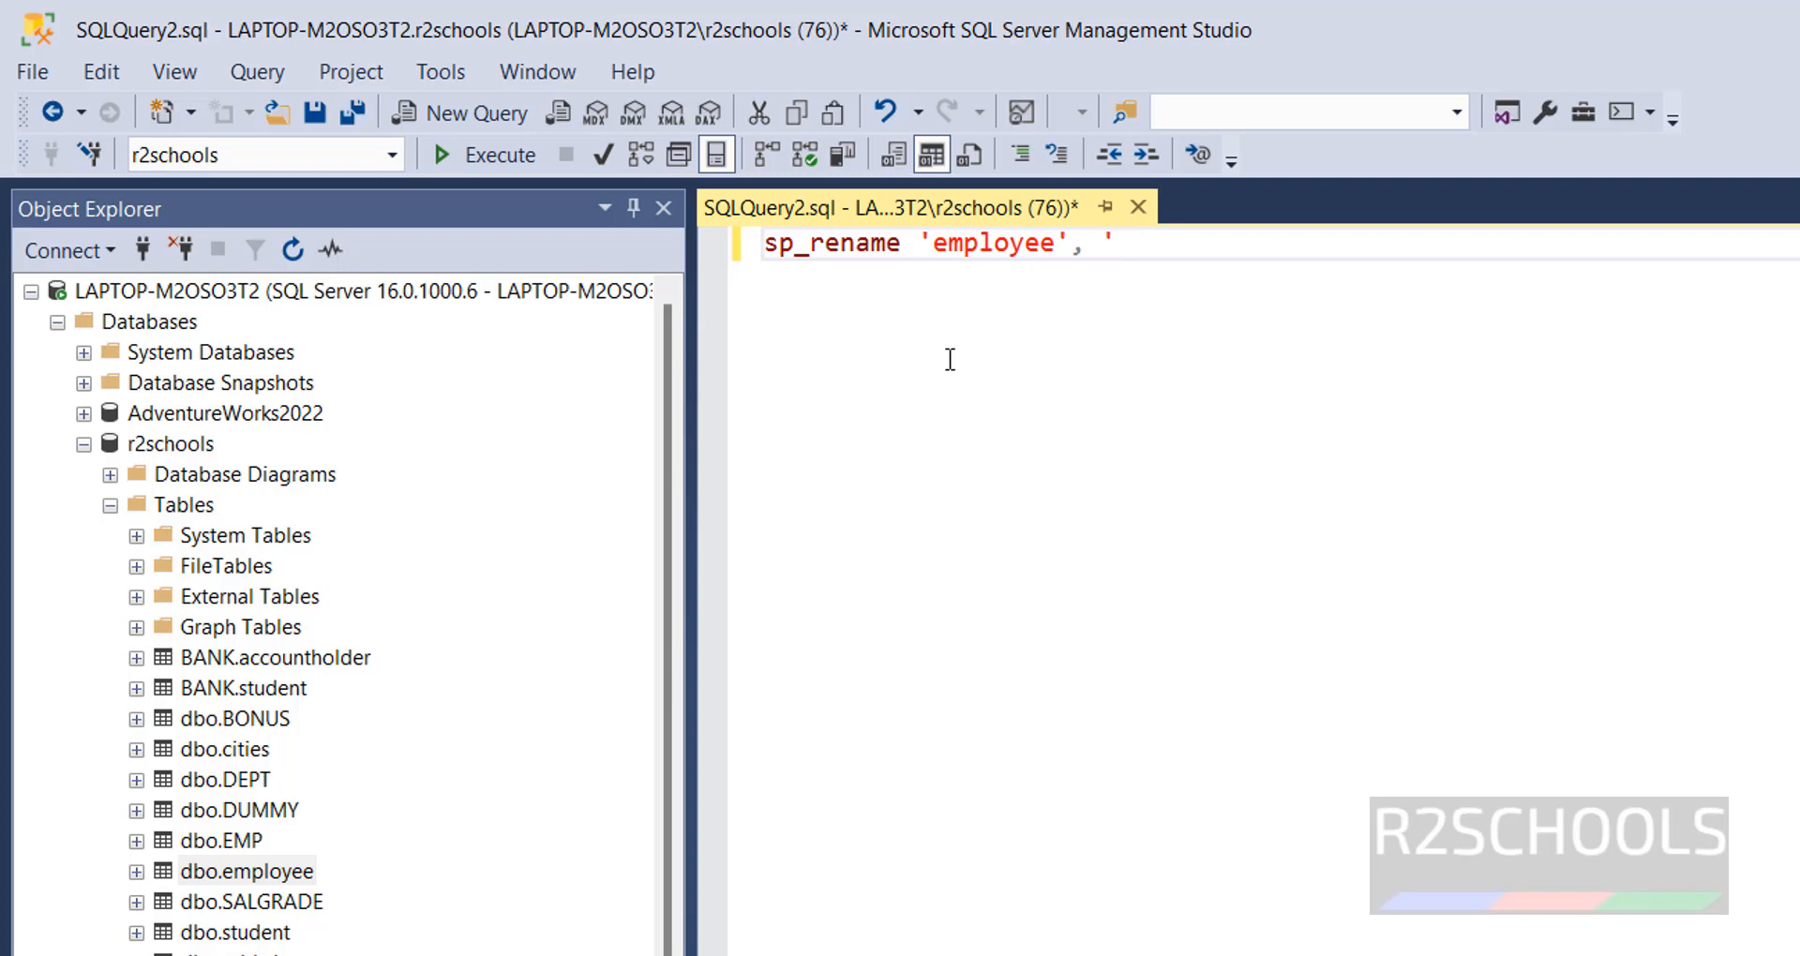
pyautogui.write("'employees")
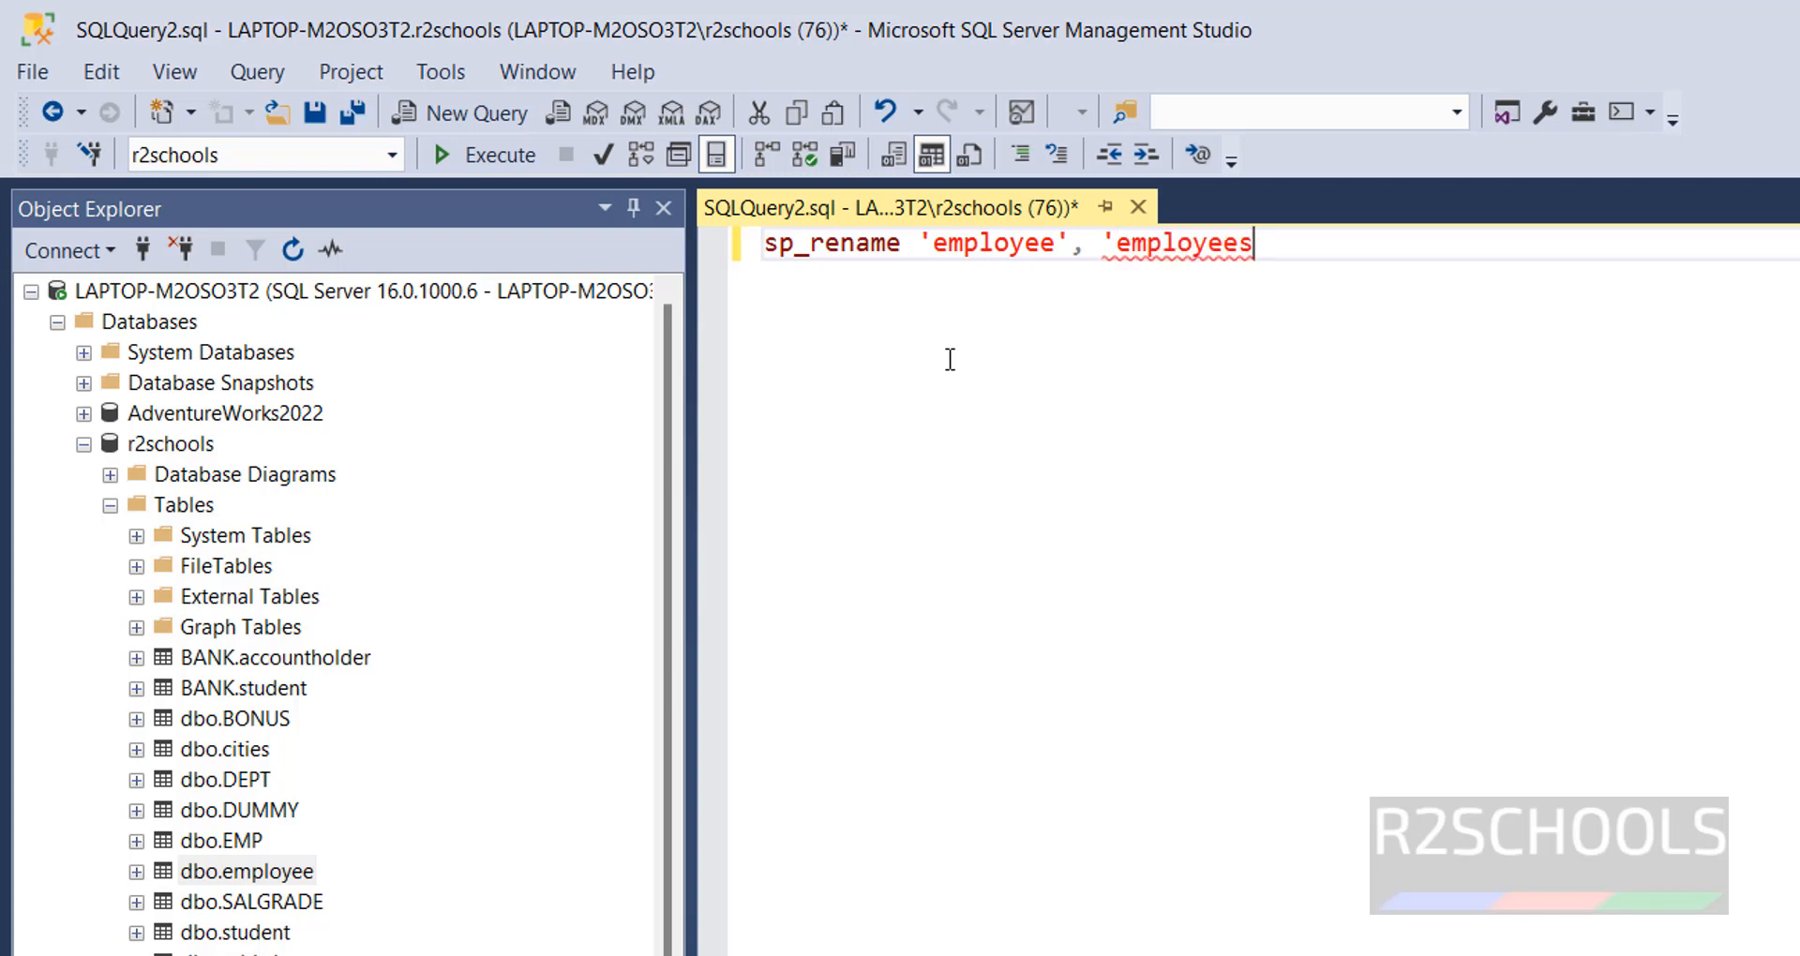
pyautogui.write("'")
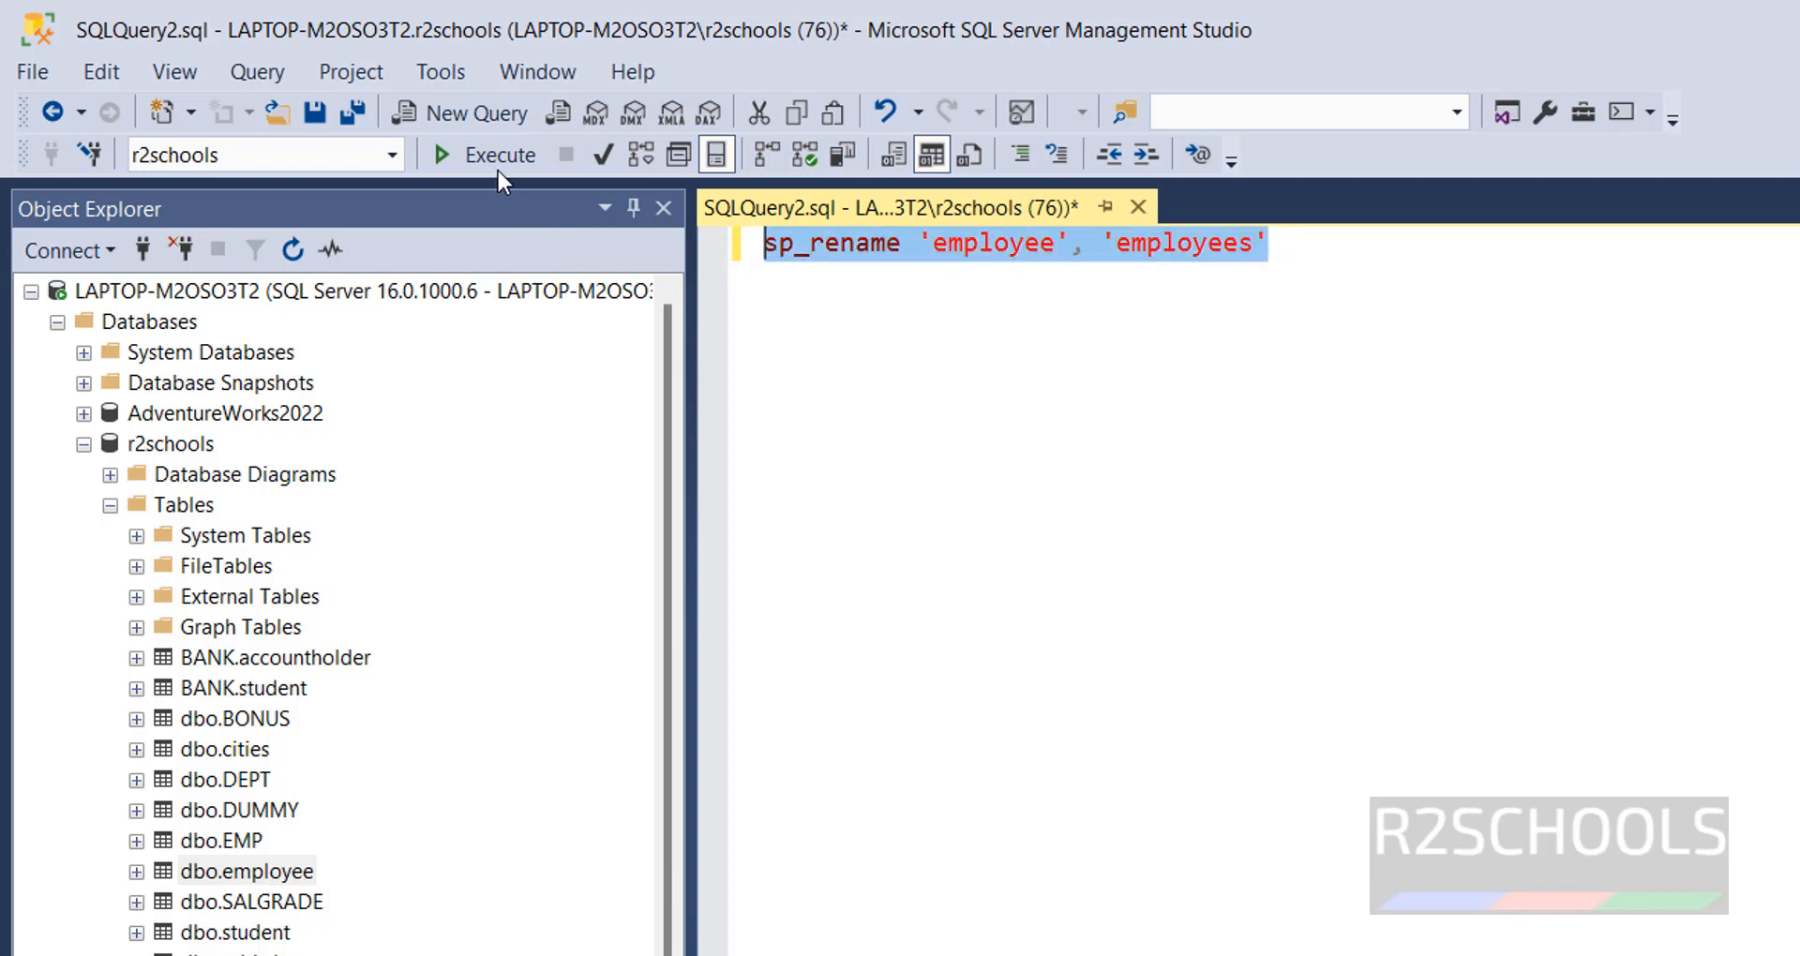
# - Execute the sp_rename query and refresh Tables to show dbo.employees
pyautogui.click(497, 154)
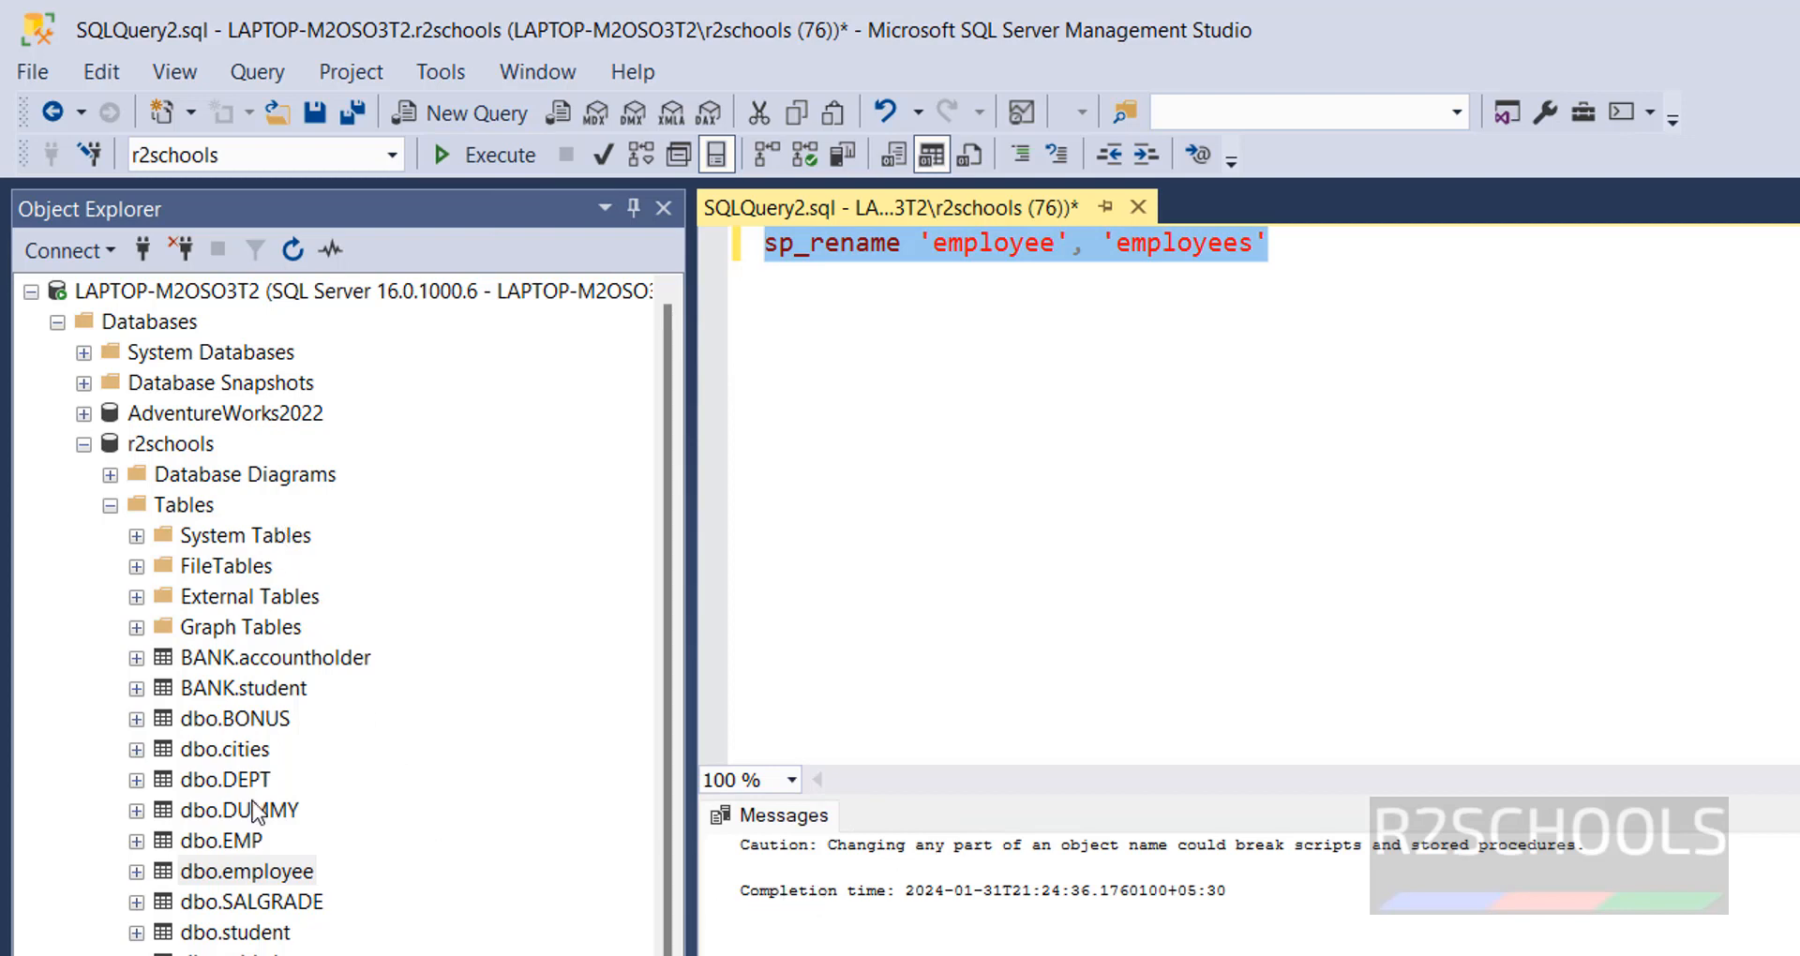
pyautogui.moveTo(204, 551)
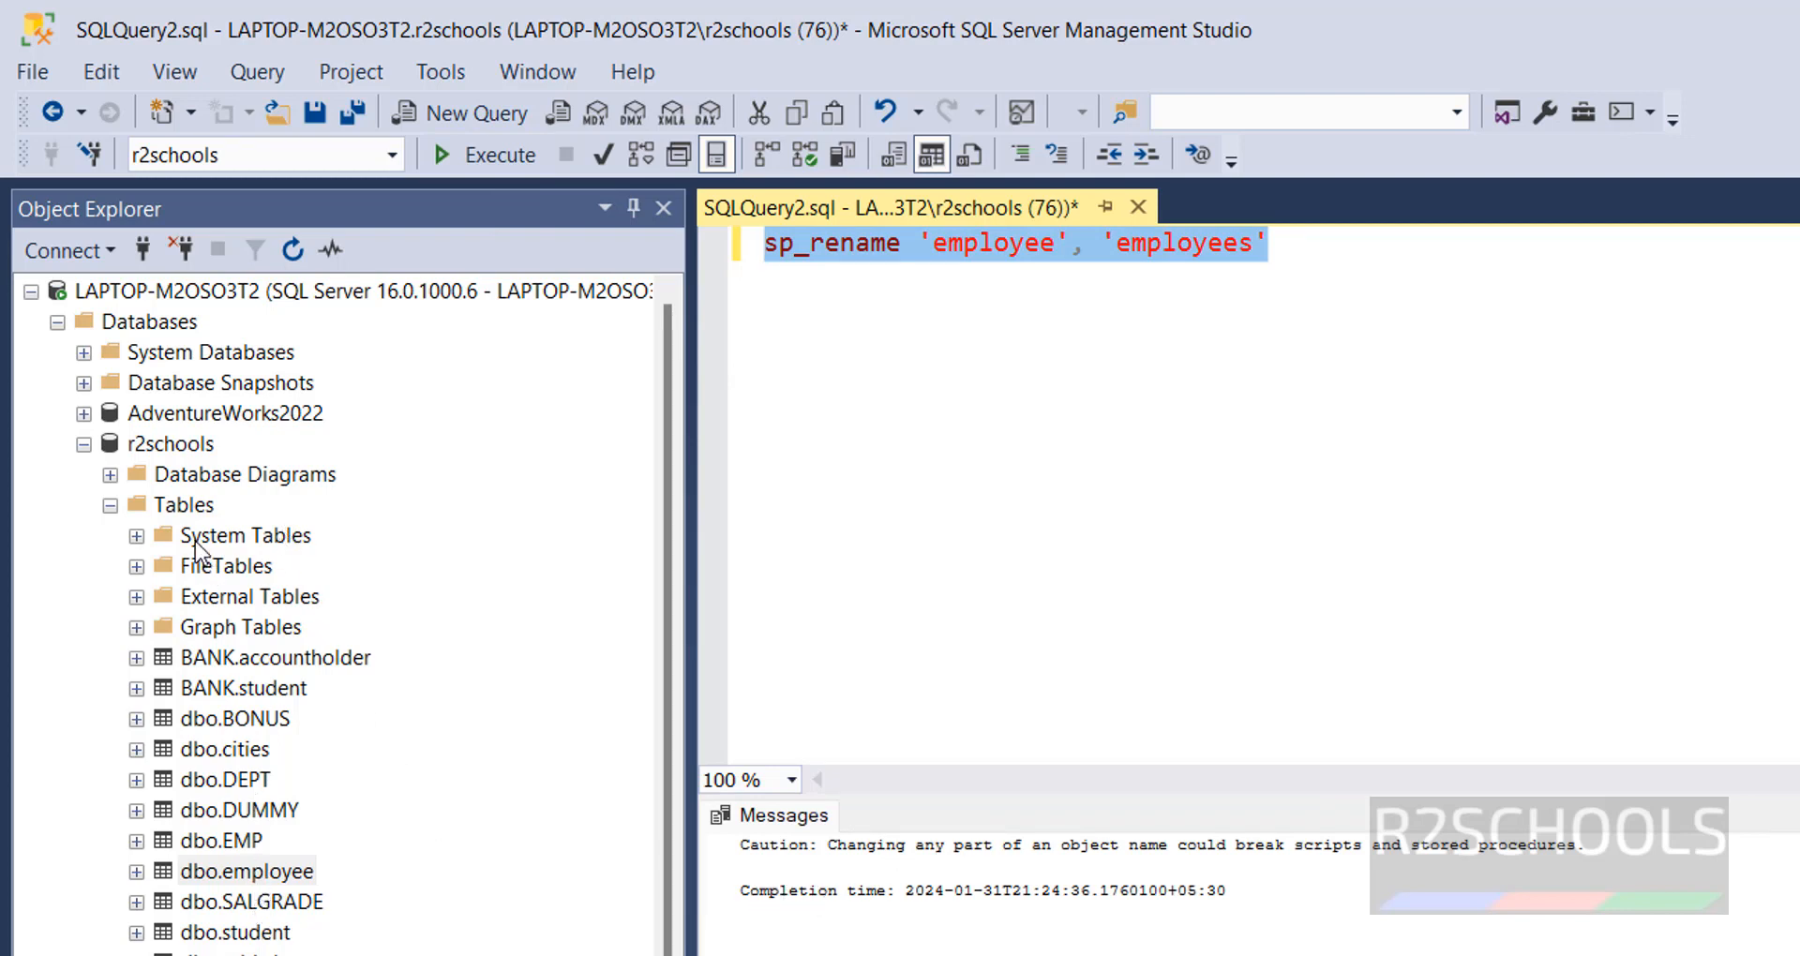
pyautogui.rightClick(184, 504)
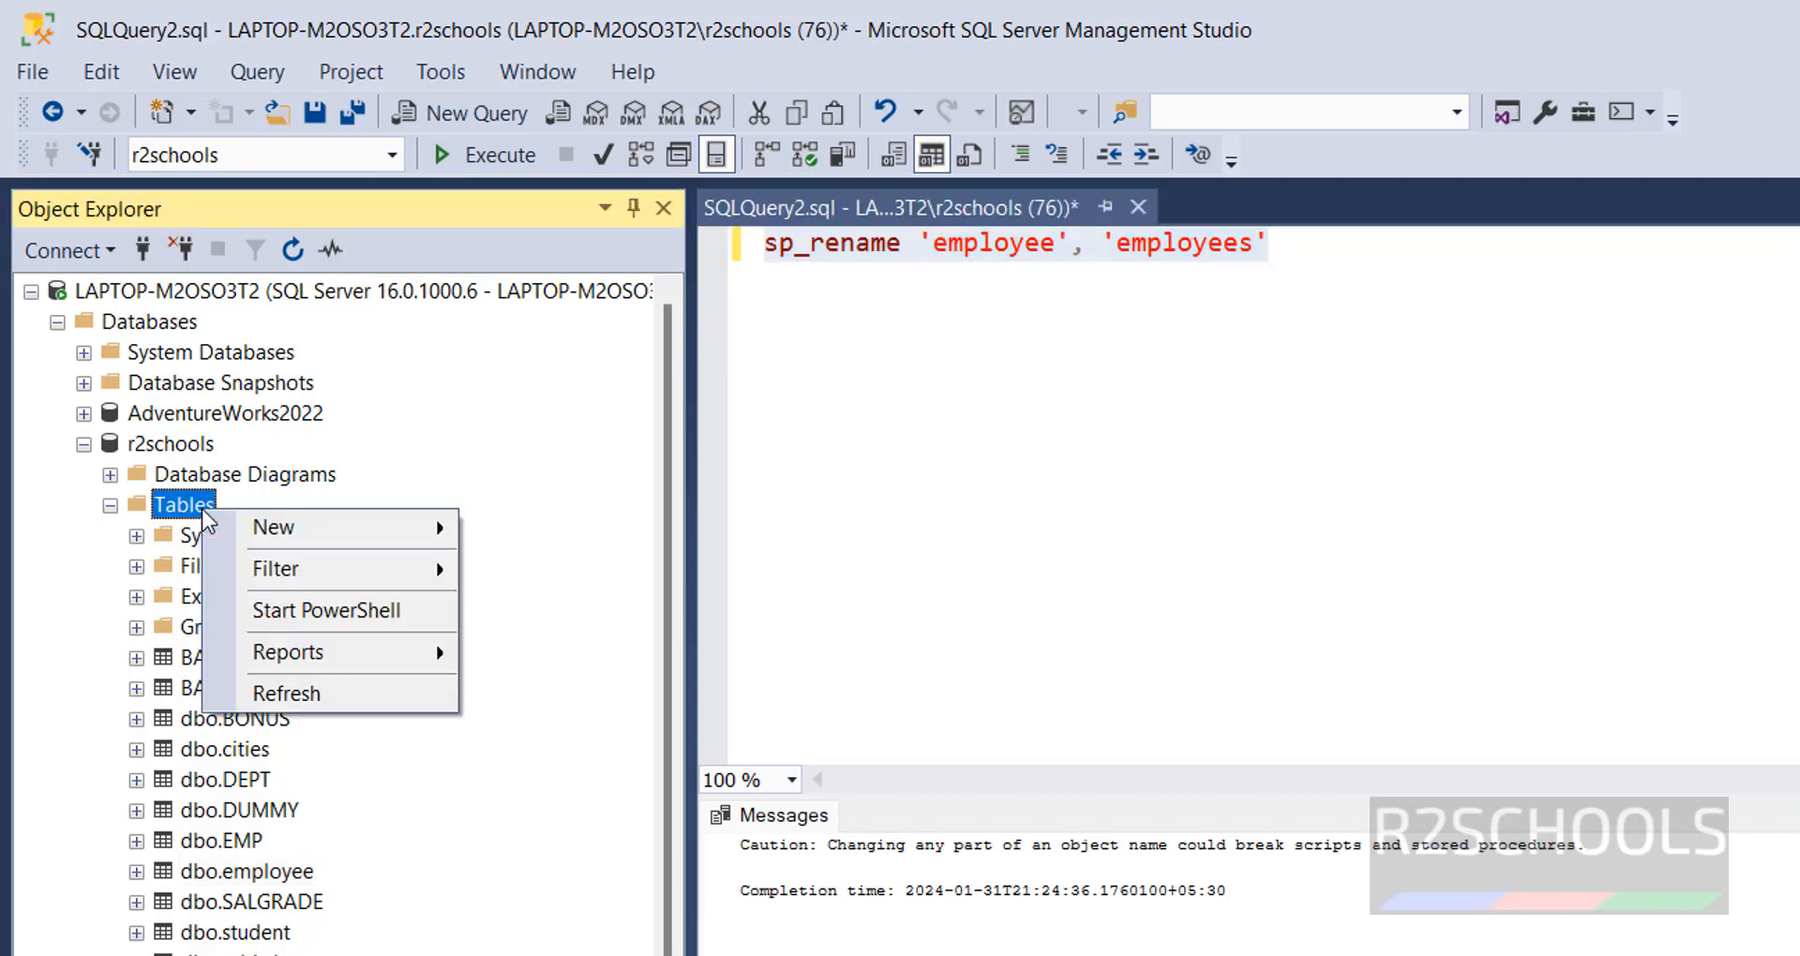
pyautogui.click(287, 692)
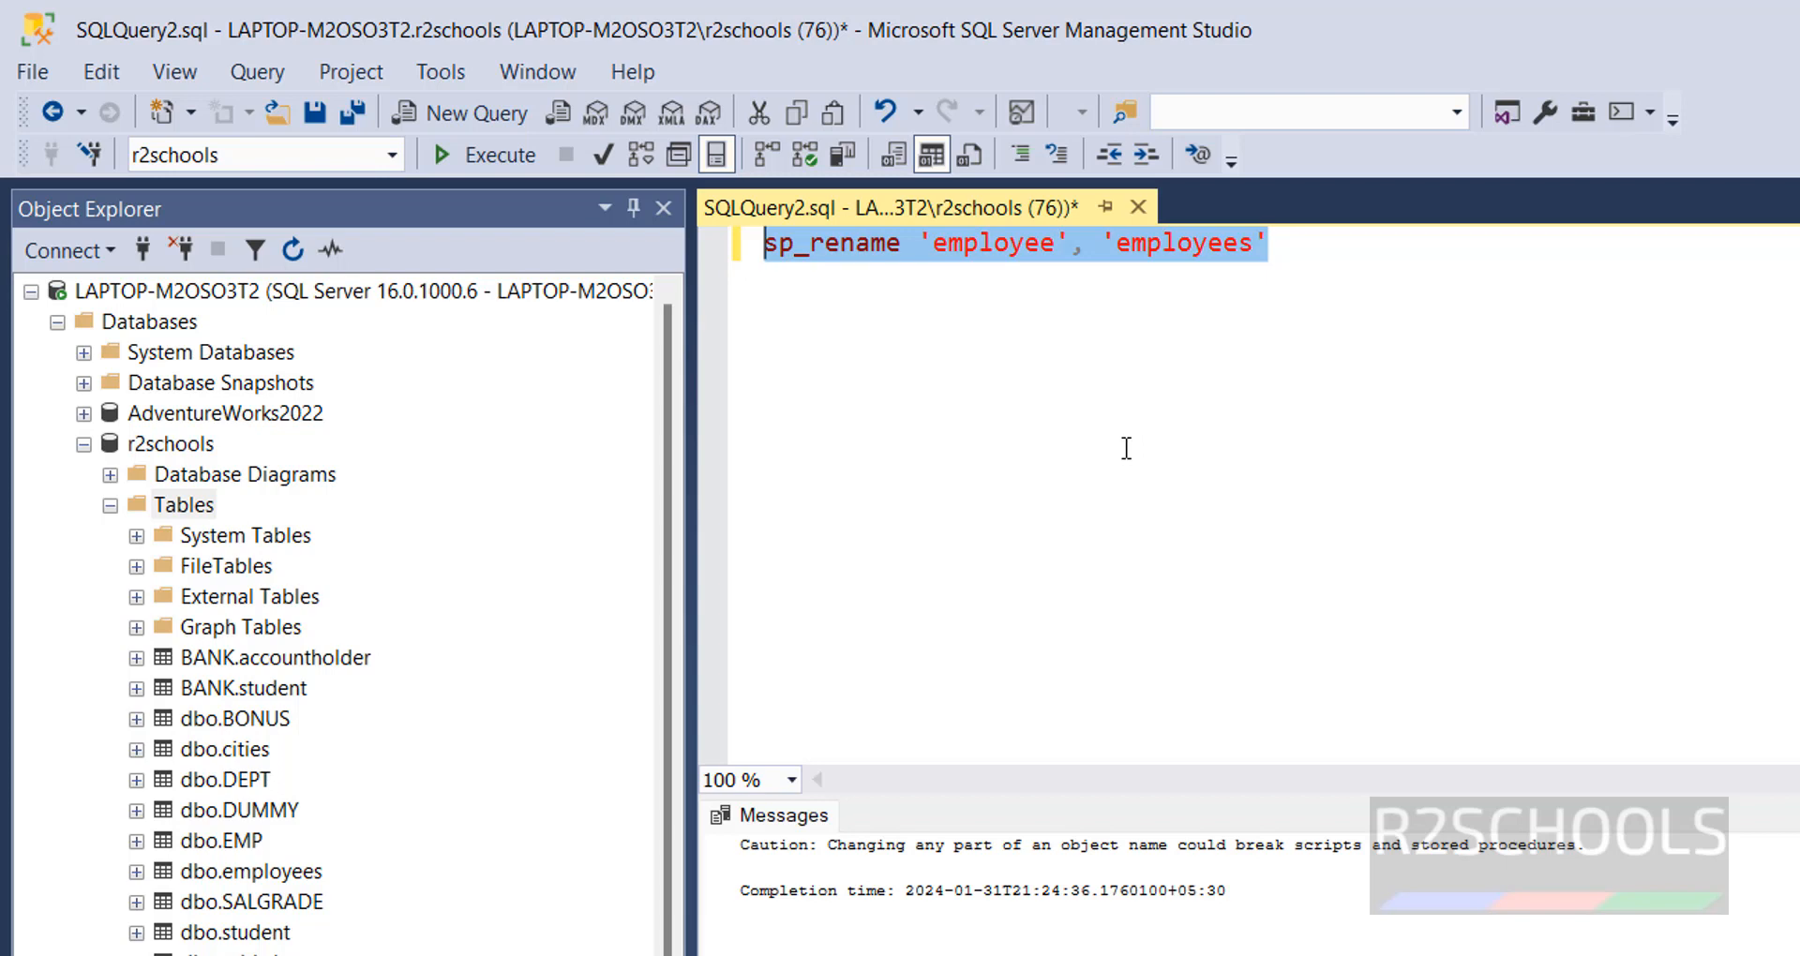
pyautogui.moveTo(1059, 497)
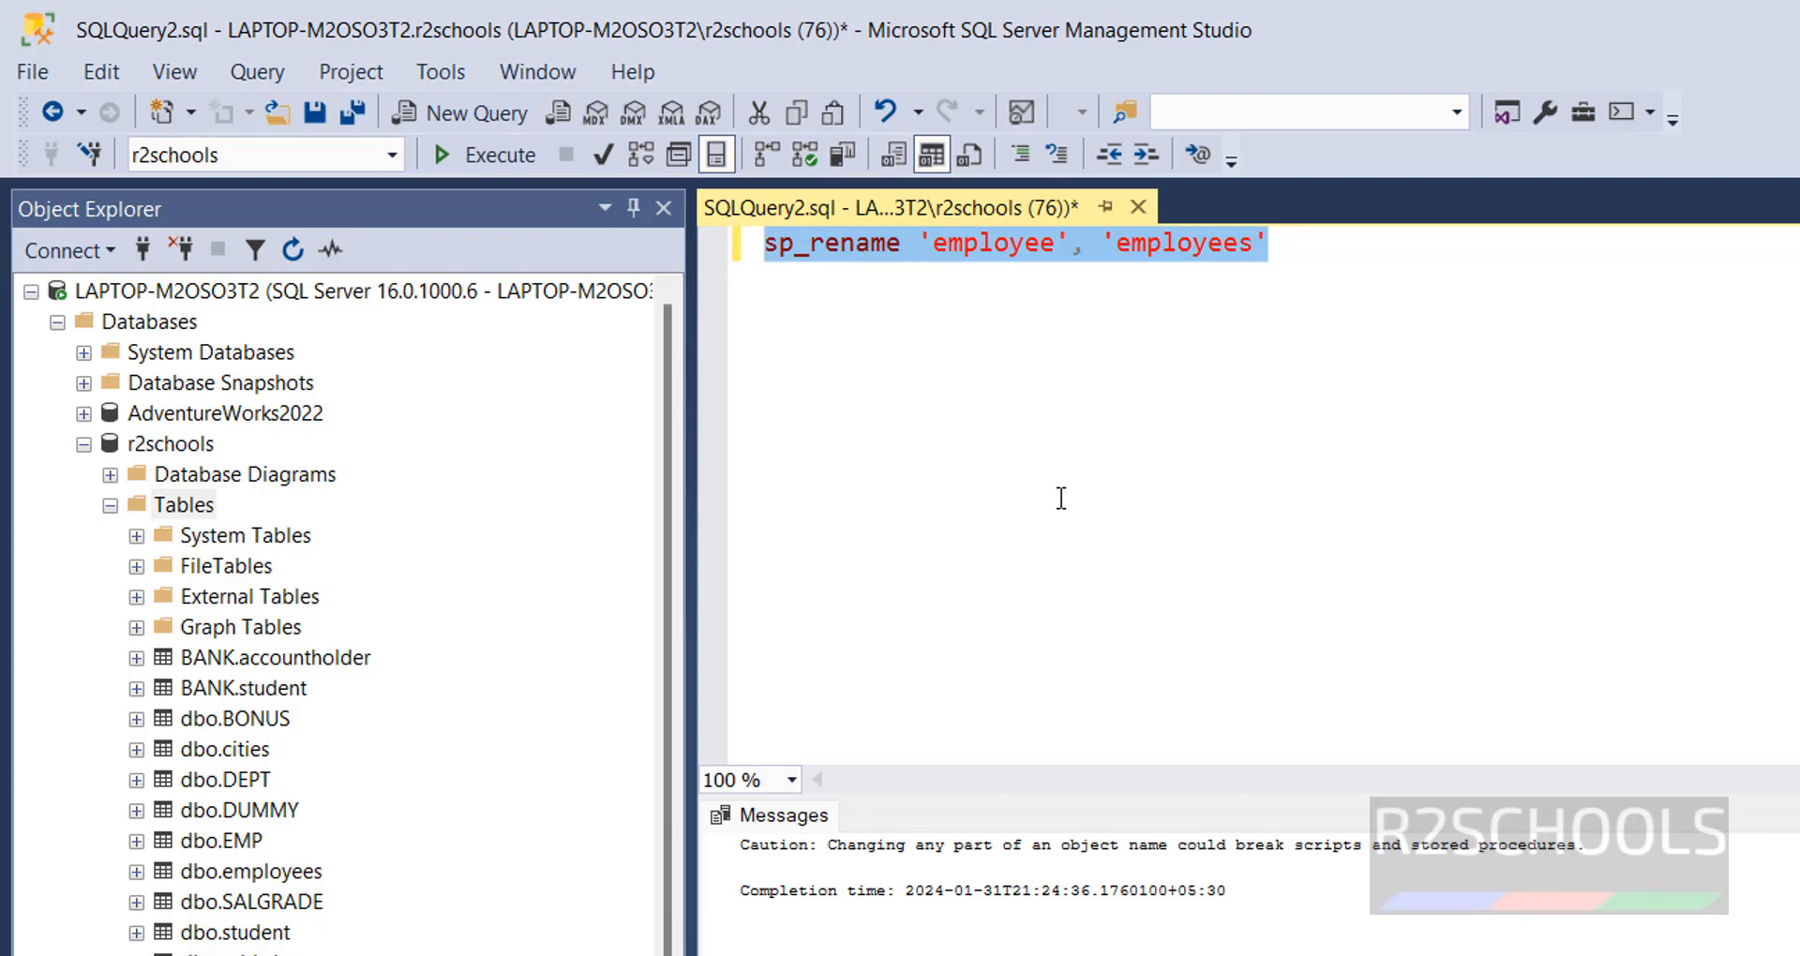